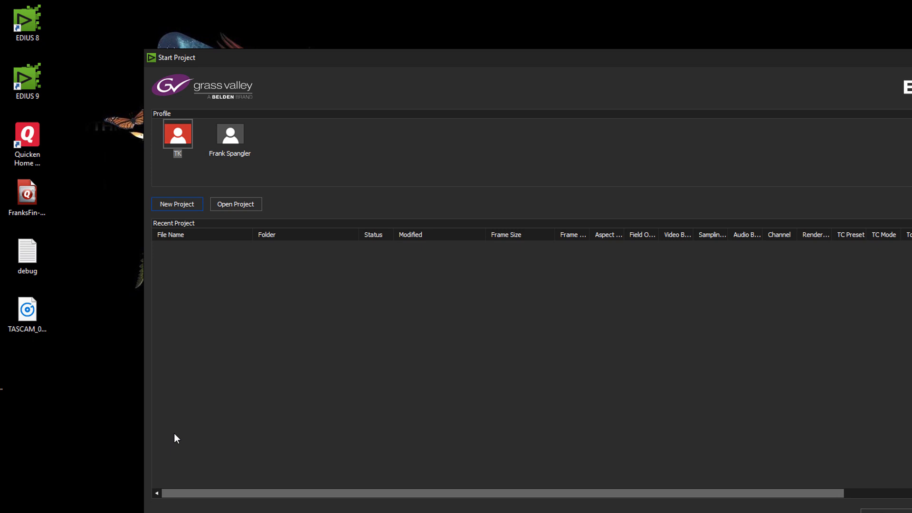
pyautogui.moveTo(339, 381)
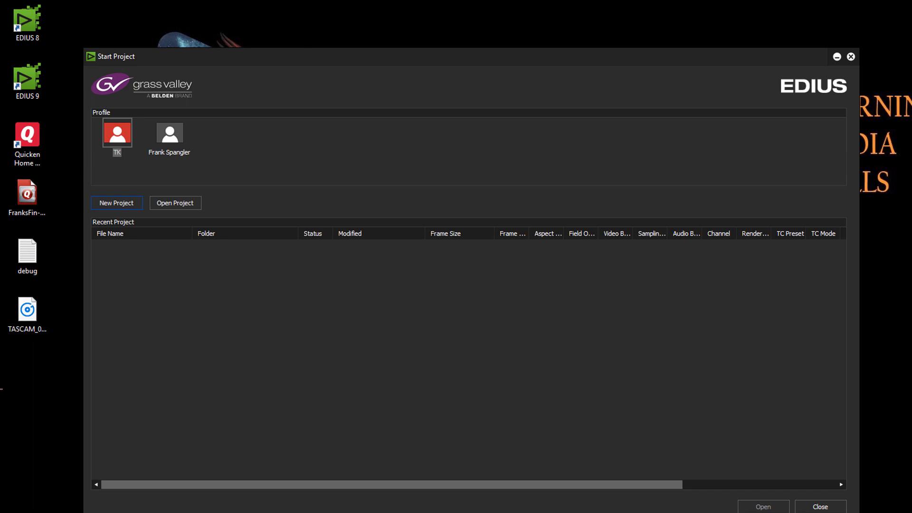
pyautogui.moveTo(147, 181)
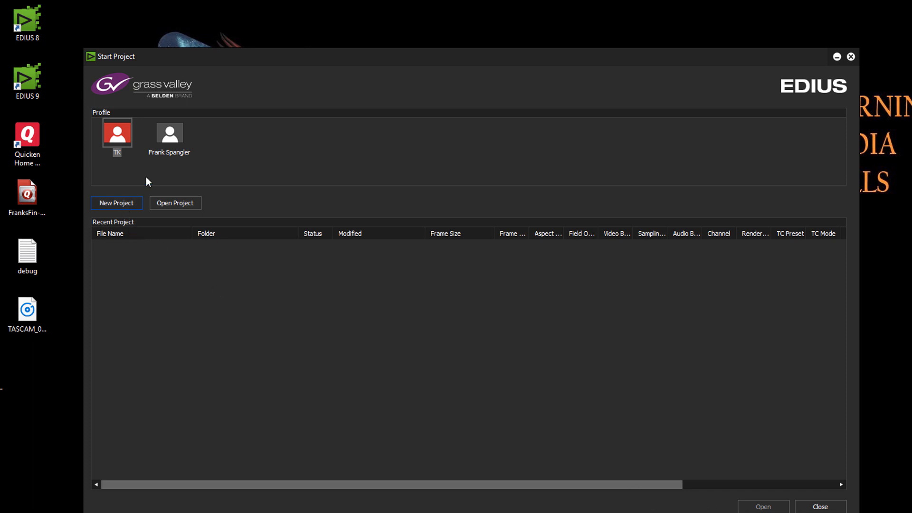
# - Start a new project from the HD 1920x1080 29.97p 16:9 8bit preset with Customize ticked
pyautogui.click(117, 202)
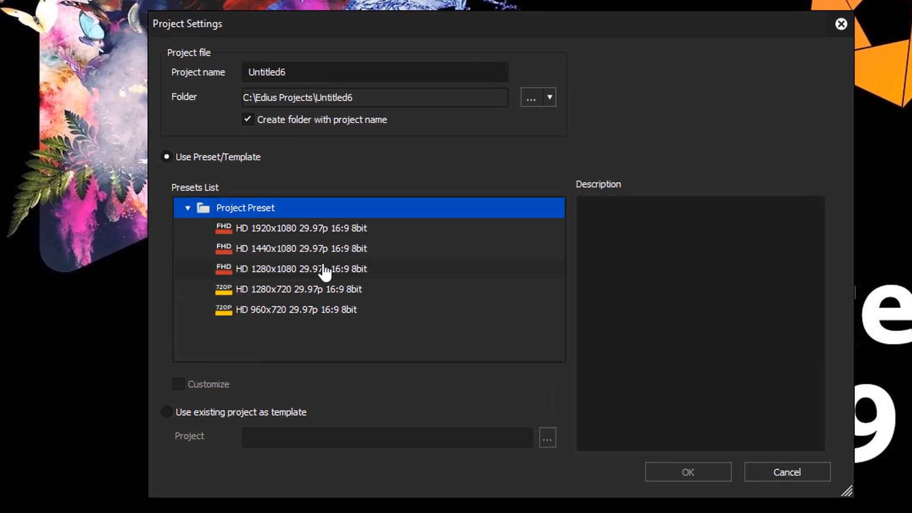
pyautogui.moveTo(332, 337)
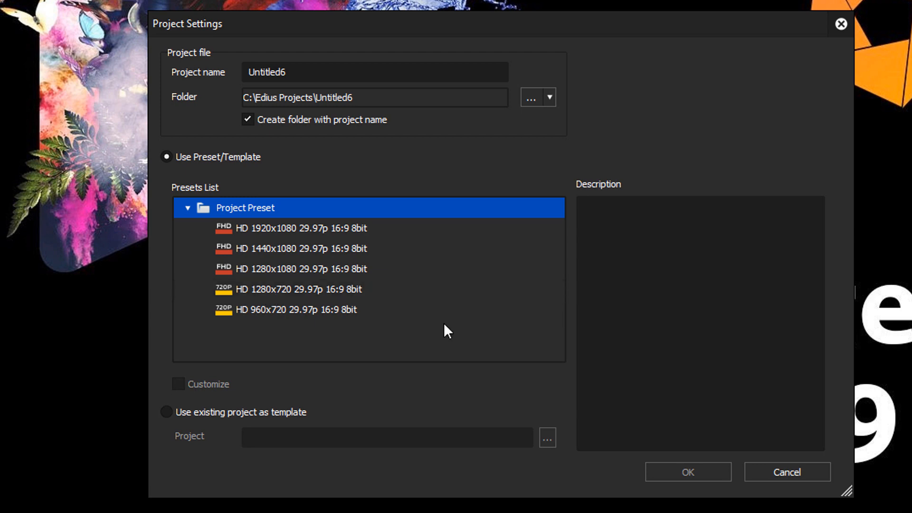
pyautogui.moveTo(259, 228)
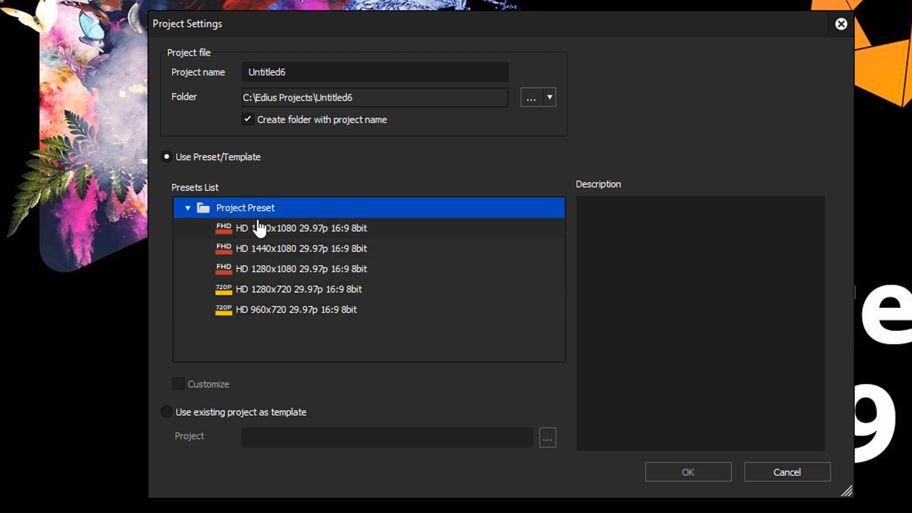
pyautogui.moveTo(432, 287)
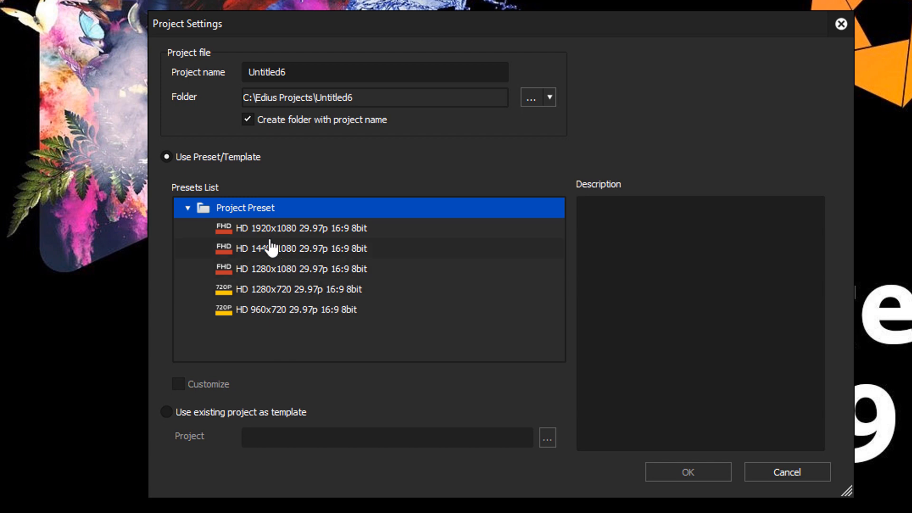
pyautogui.click(298, 228)
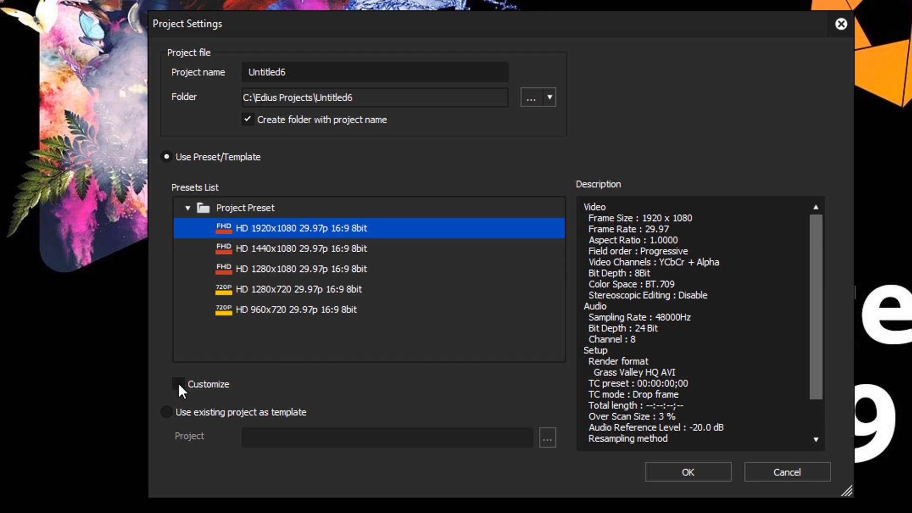
pyautogui.click(177, 383)
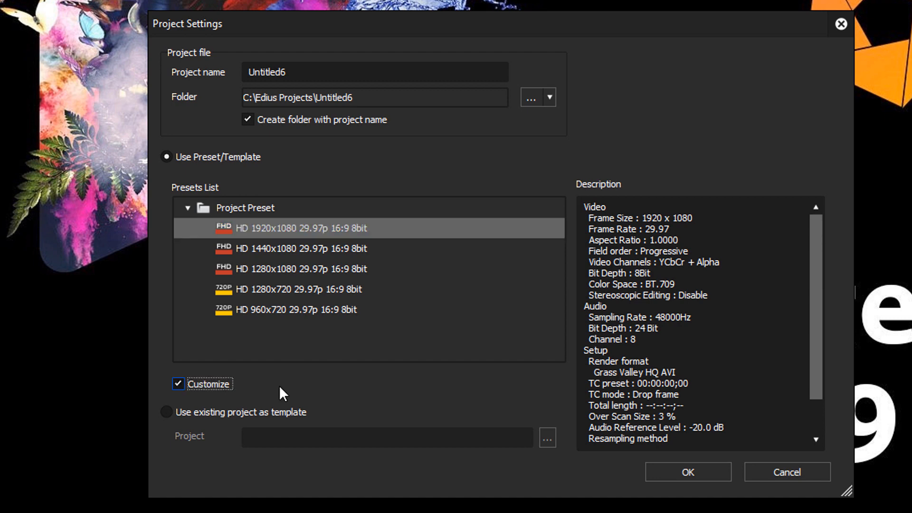
pyautogui.moveTo(285, 47)
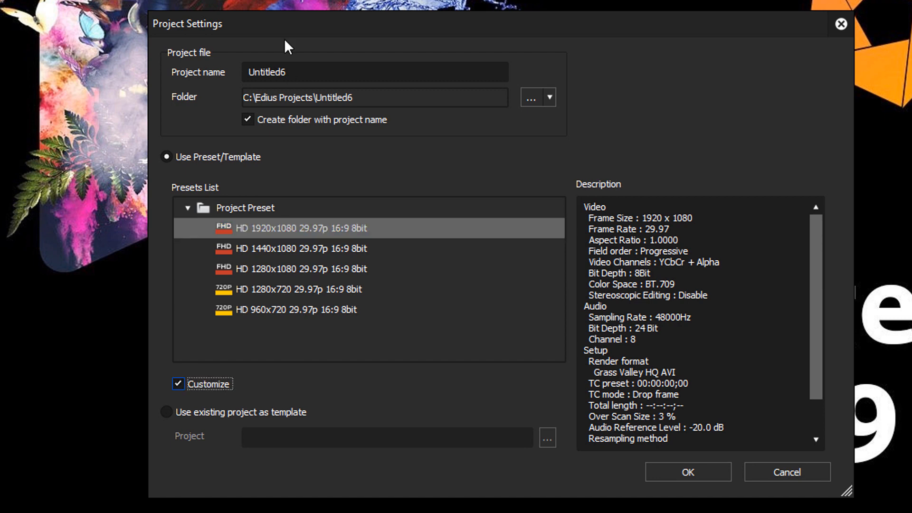
# - Enter 'Test Project01' as the project name
pyautogui.write('Test Project01')
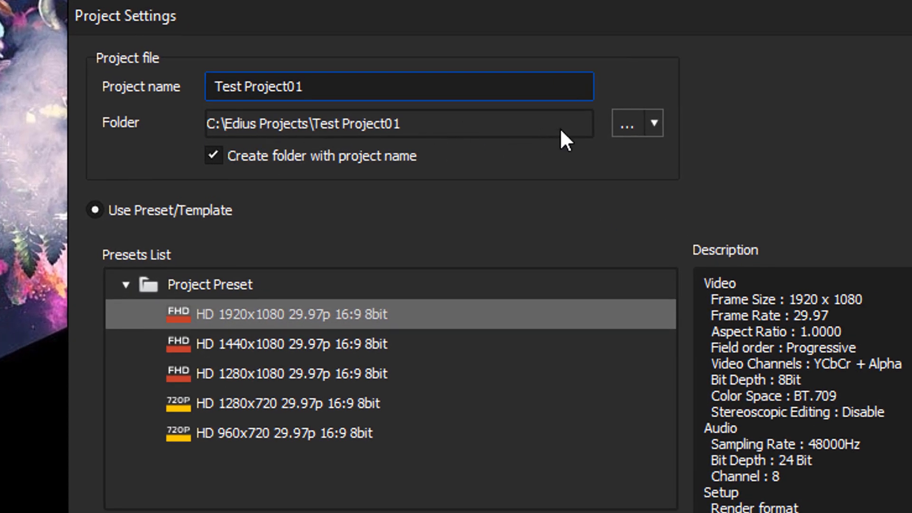
pyautogui.moveTo(465, 137)
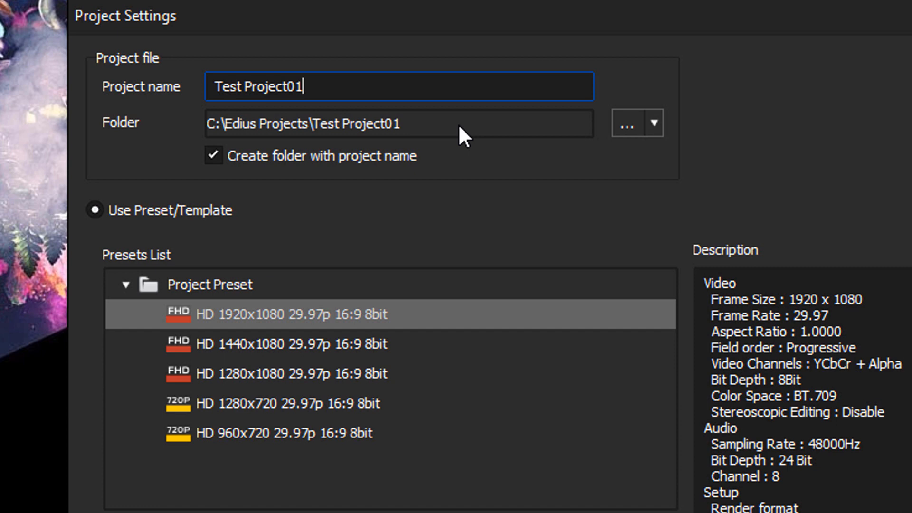
pyautogui.moveTo(244, 130)
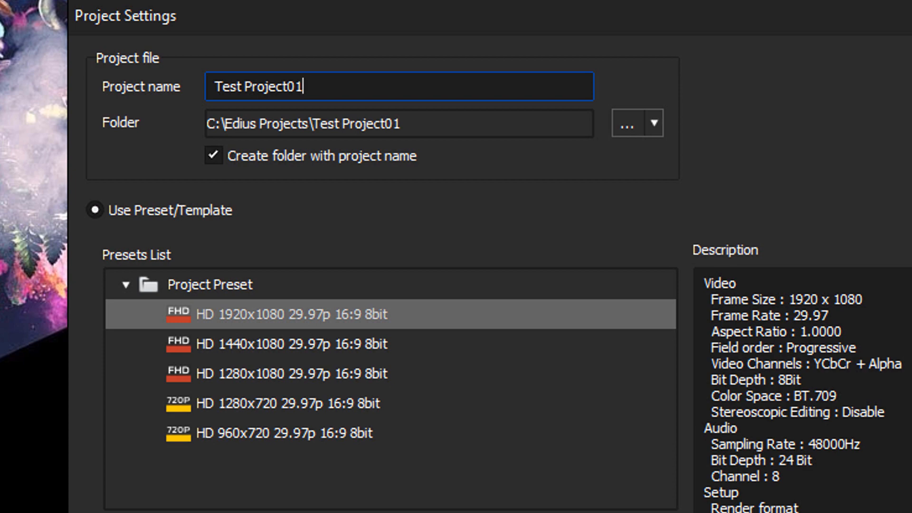
pyautogui.moveTo(654, 123)
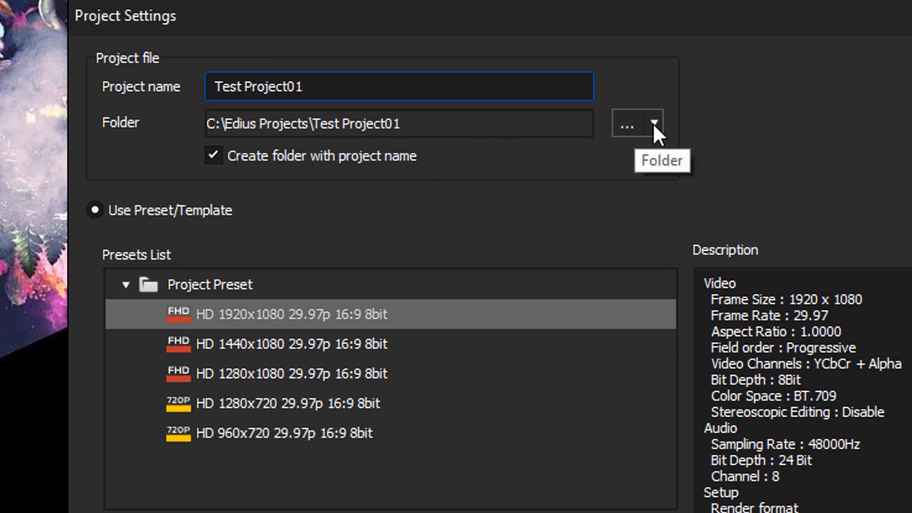
# - Point the project folder to F:\EdiusProjects and confirm the new project
pyautogui.click(627, 124)
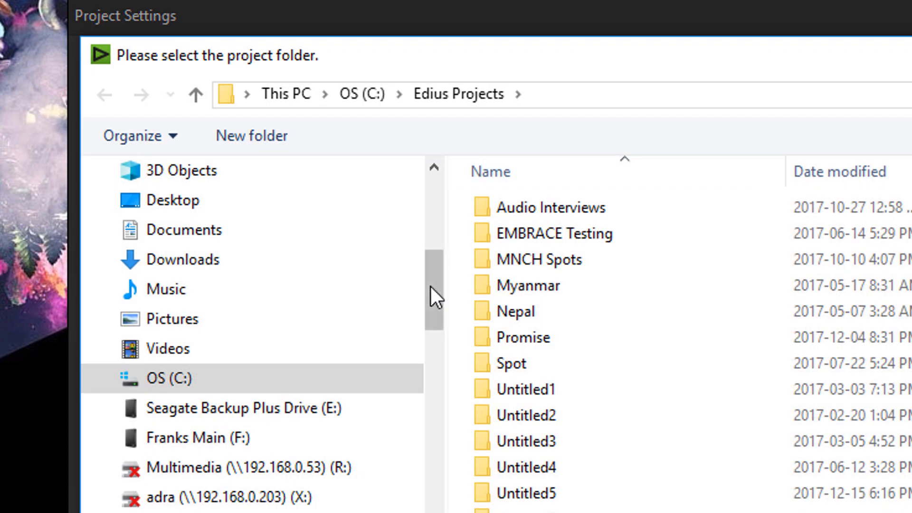
pyautogui.click(187, 437)
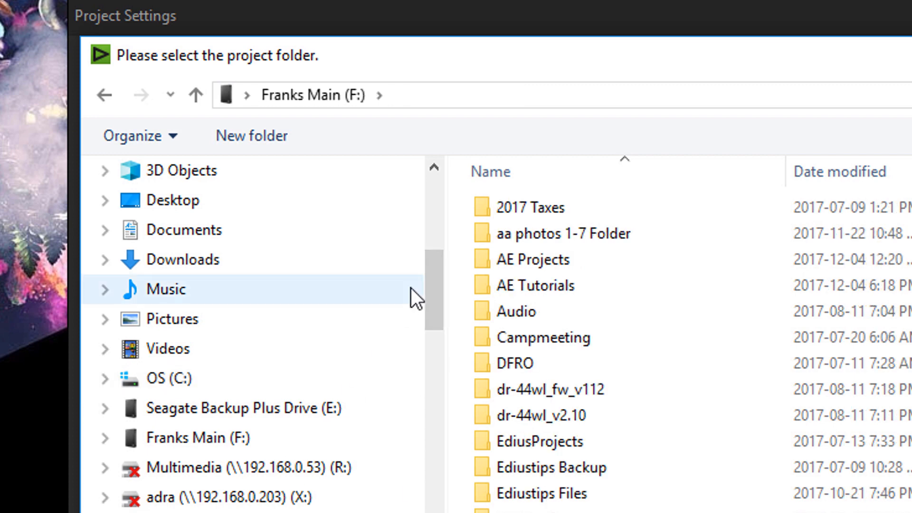
pyautogui.scroll(-3)
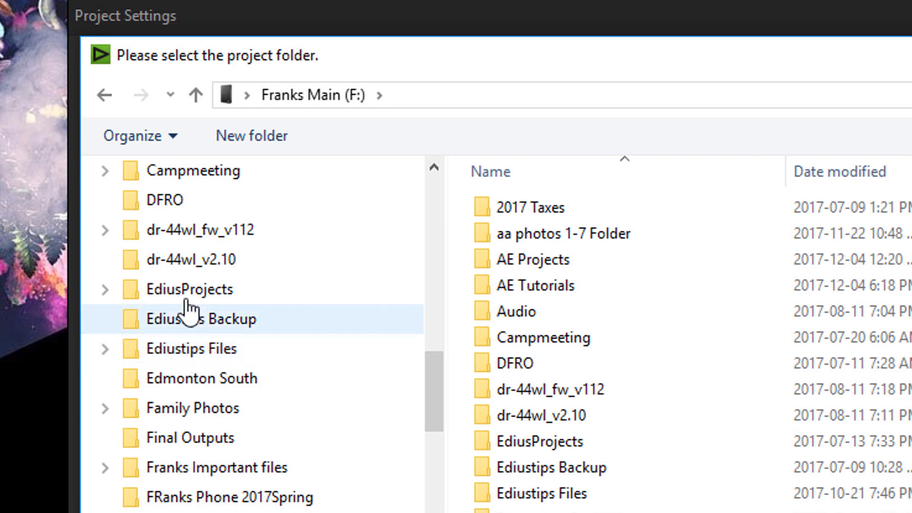
pyautogui.doubleClick(190, 289)
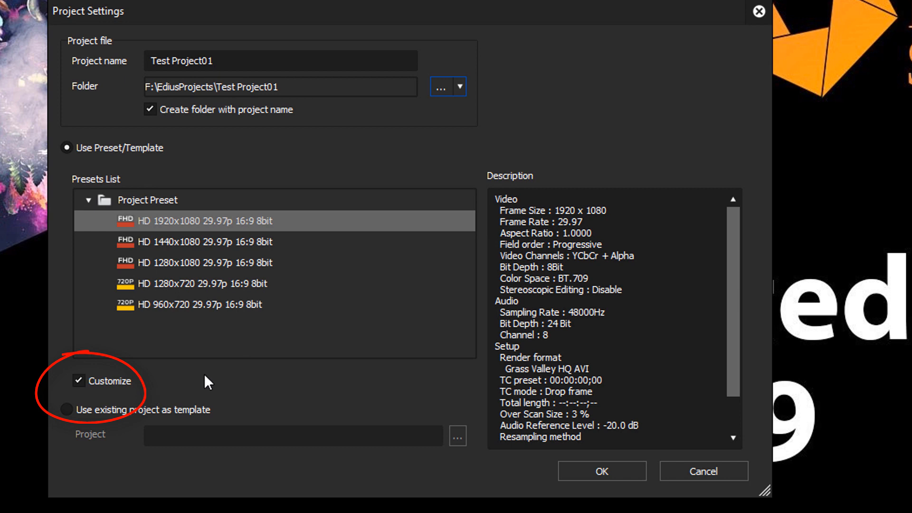
pyautogui.click(79, 381)
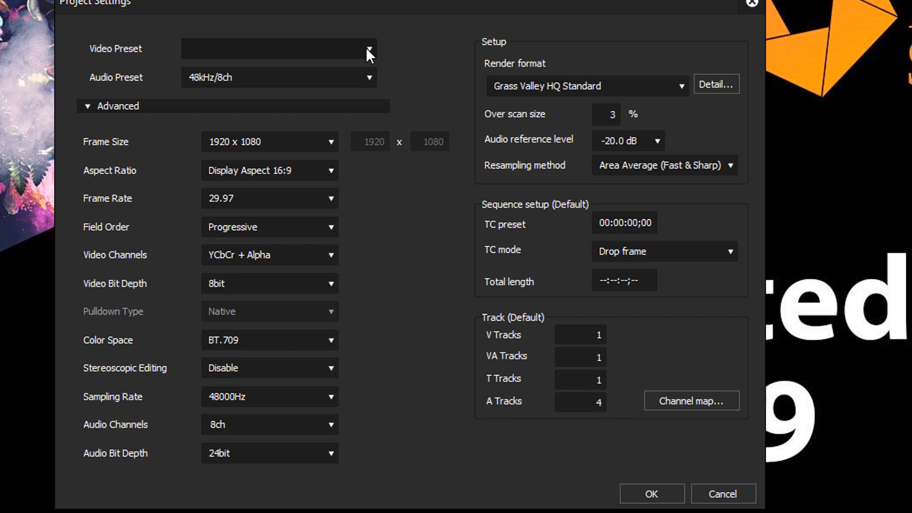
pyautogui.click(277, 49)
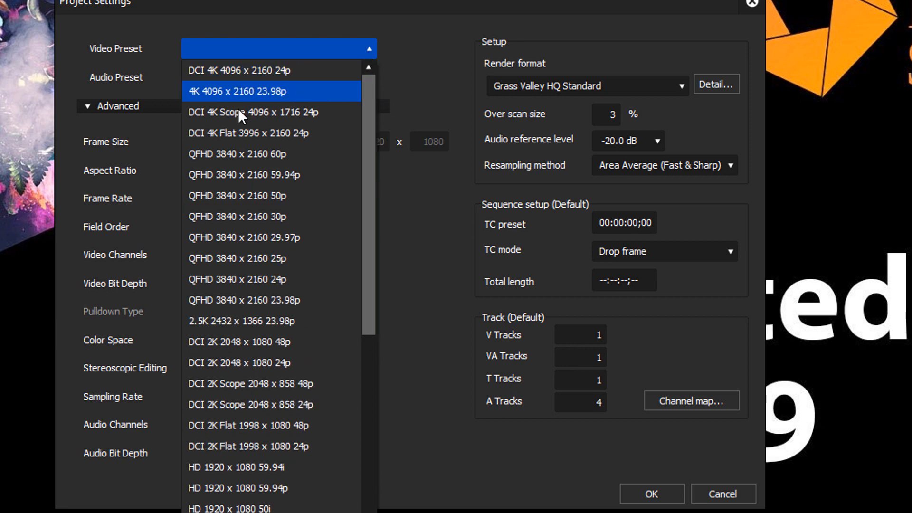
pyautogui.scroll(-3)
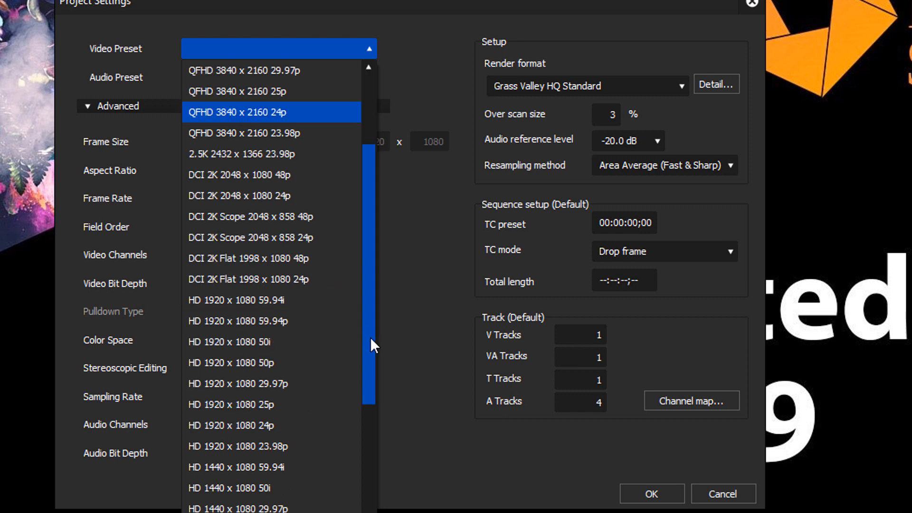
pyautogui.scroll(-3)
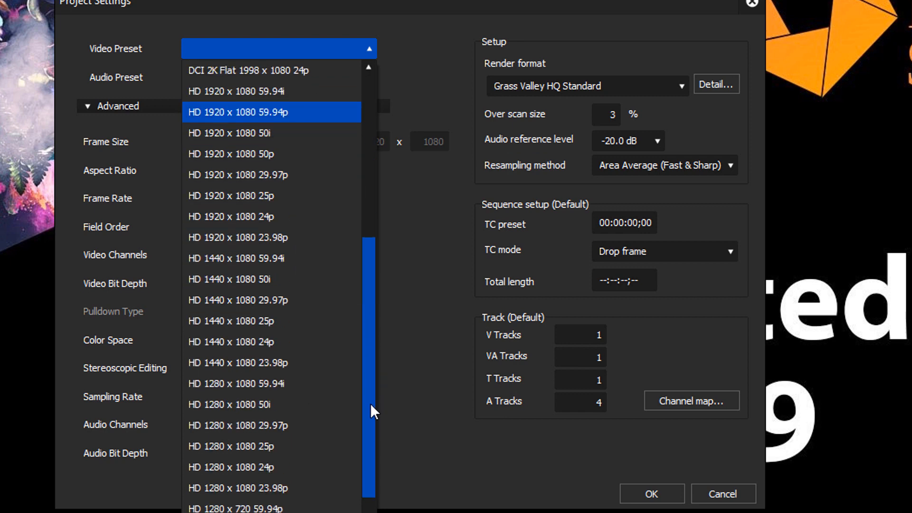
pyautogui.scroll(-3)
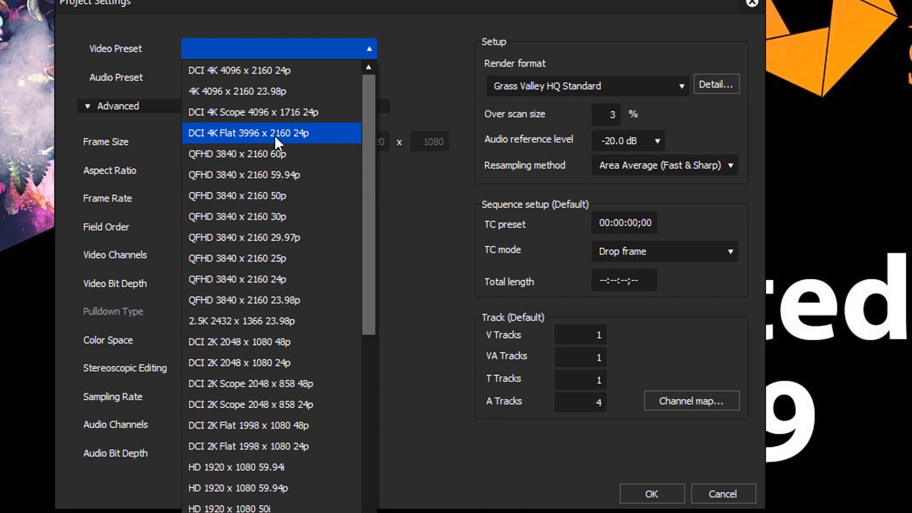
pyautogui.moveTo(372, 127)
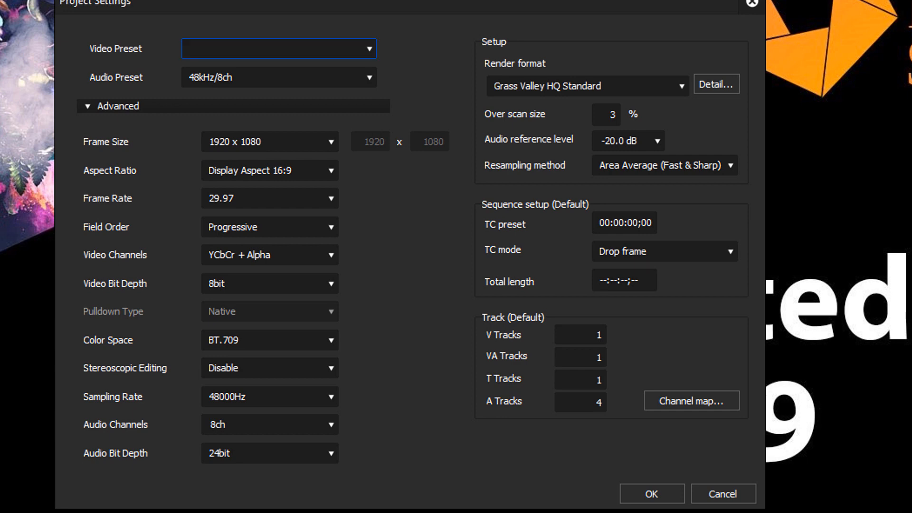
# - Reopen the Video Preset list to view HD 1920 x 1080 59.94i
pyautogui.click(278, 48)
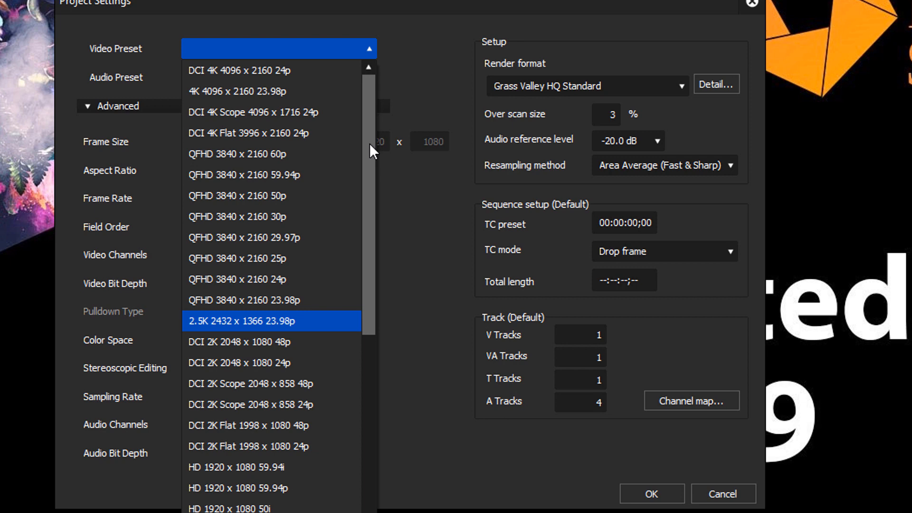
pyautogui.moveTo(370, 163)
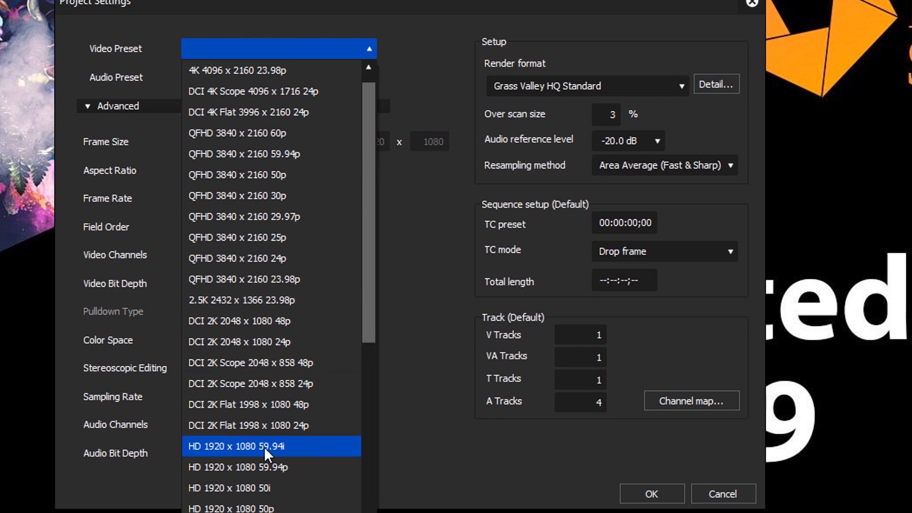
pyautogui.moveTo(306, 453)
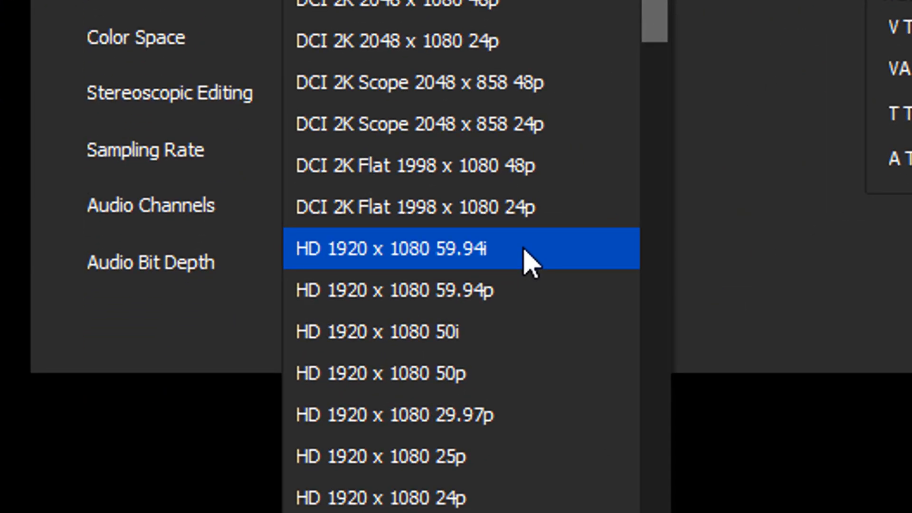
pyautogui.moveTo(532, 261)
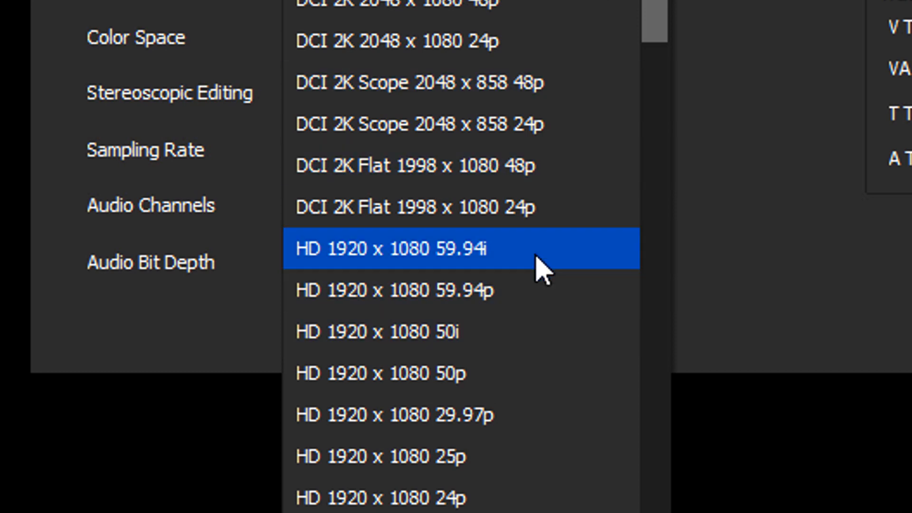
pyautogui.moveTo(549, 250)
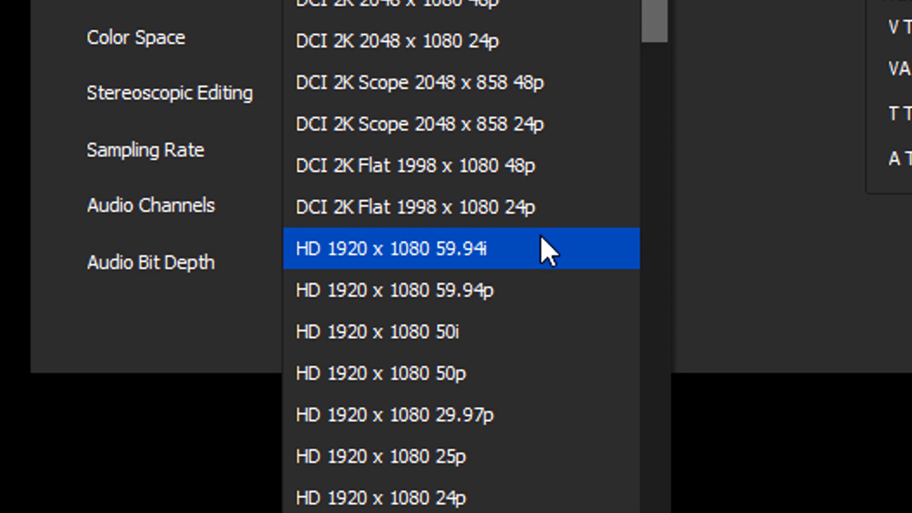
pyautogui.moveTo(562, 264)
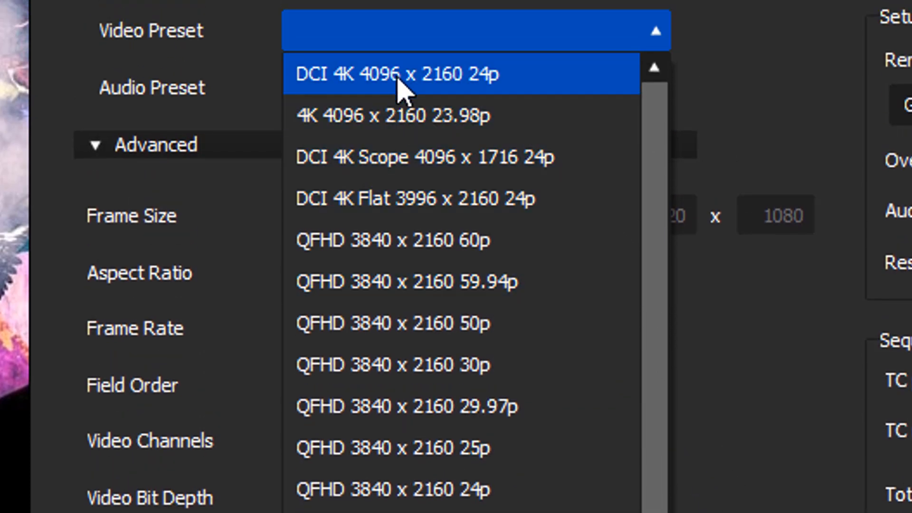
pyautogui.moveTo(395, 365)
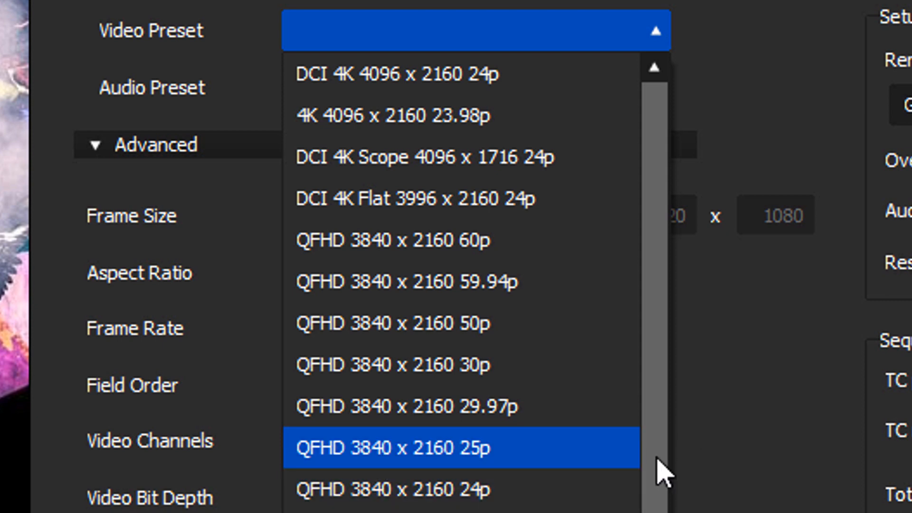
# - Scroll the video preset list from 4K down to the HD 1920x1080 entries
pyautogui.scroll(-3)
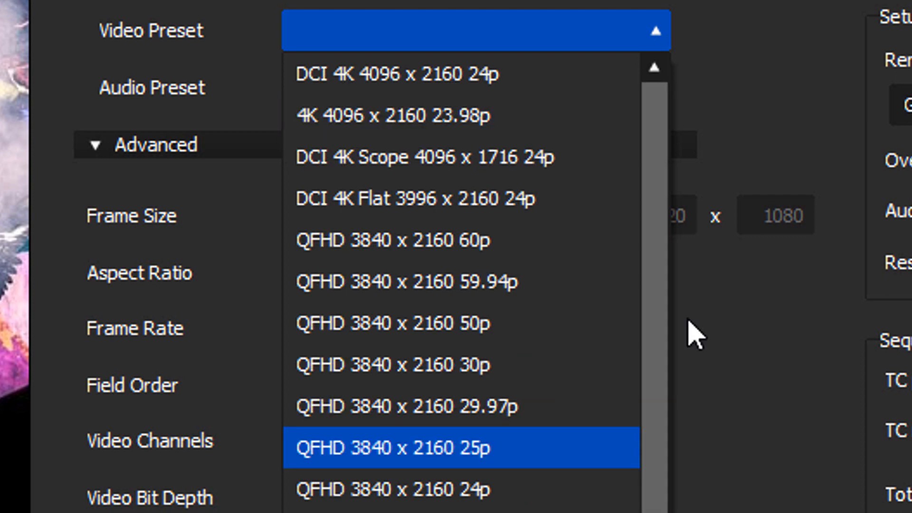
pyautogui.moveTo(666, 340)
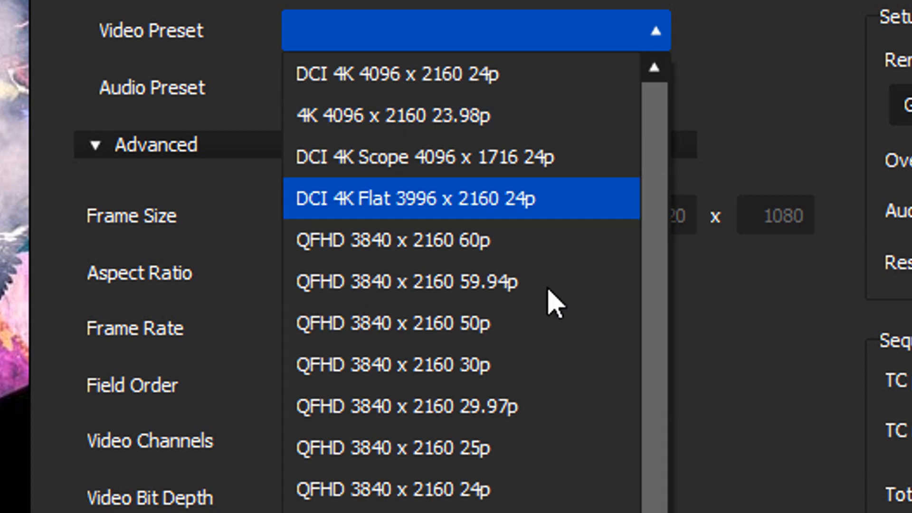
pyautogui.scroll(-3)
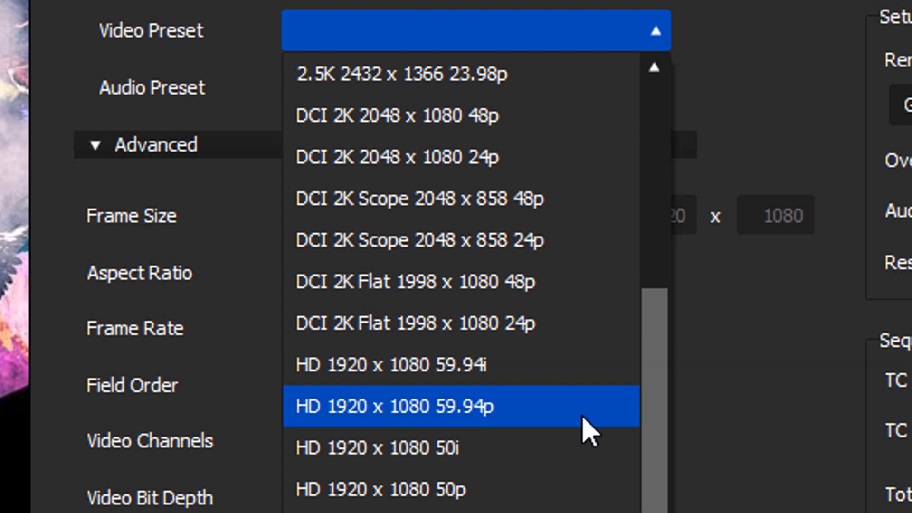
pyautogui.moveTo(587, 427)
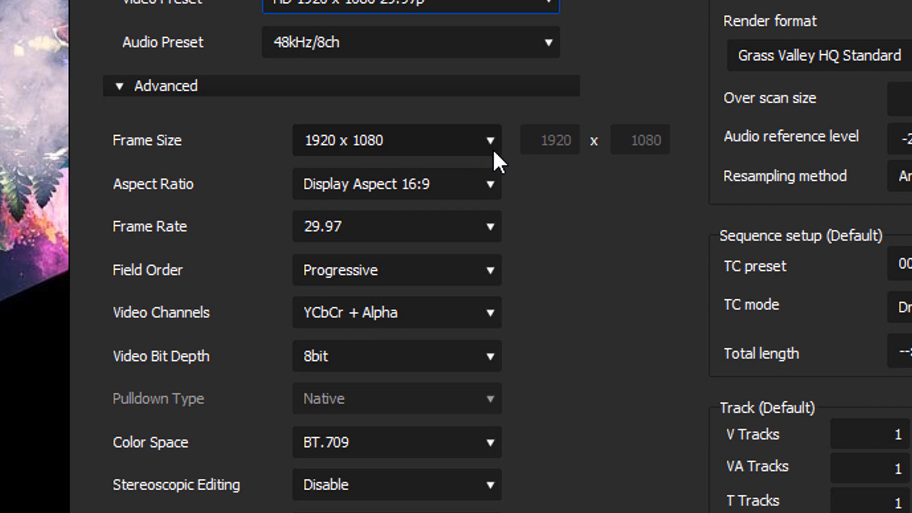
pyautogui.moveTo(465, 201)
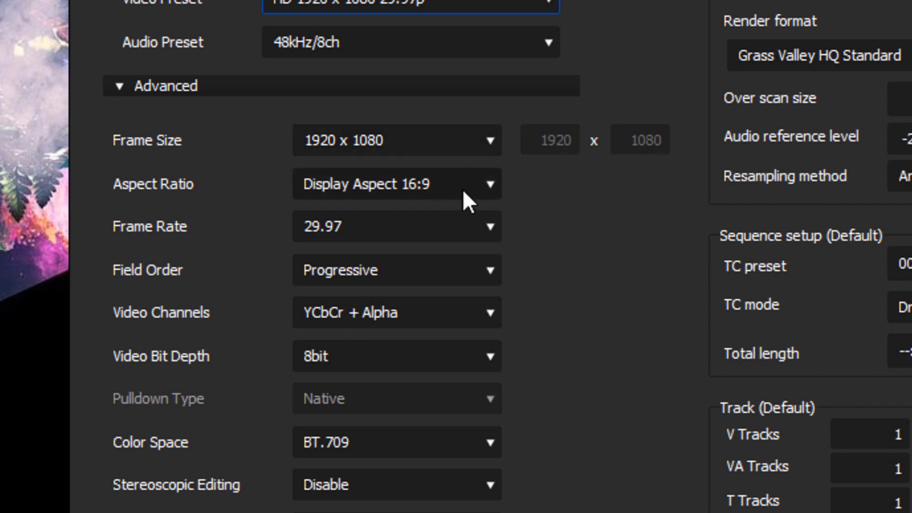
pyautogui.moveTo(459, 224)
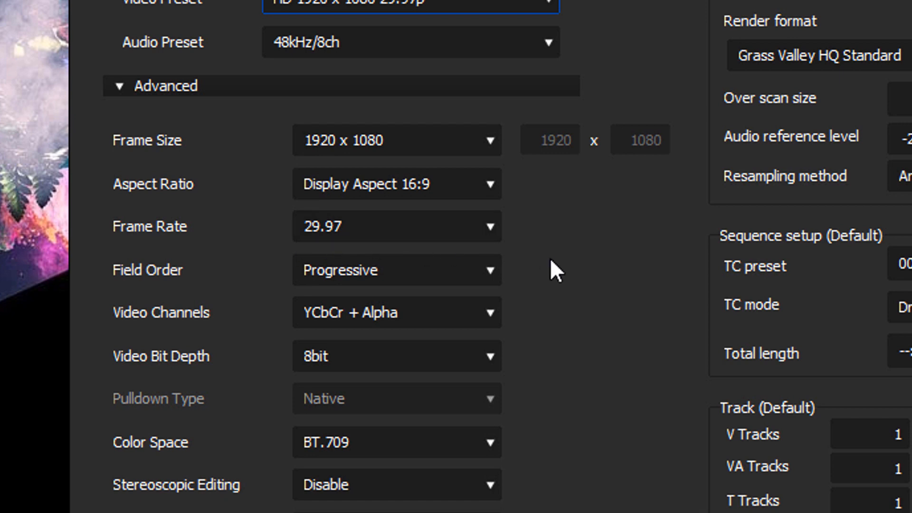
pyautogui.moveTo(566, 303)
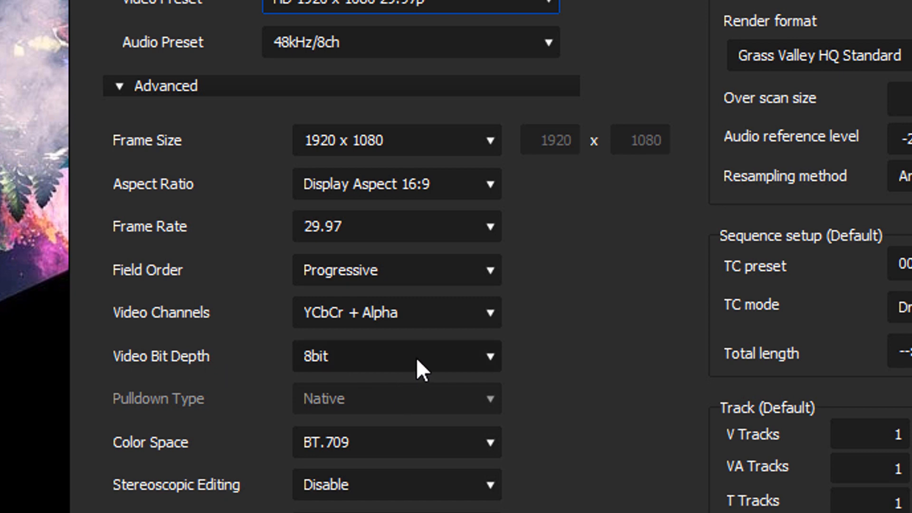
pyautogui.click(397, 355)
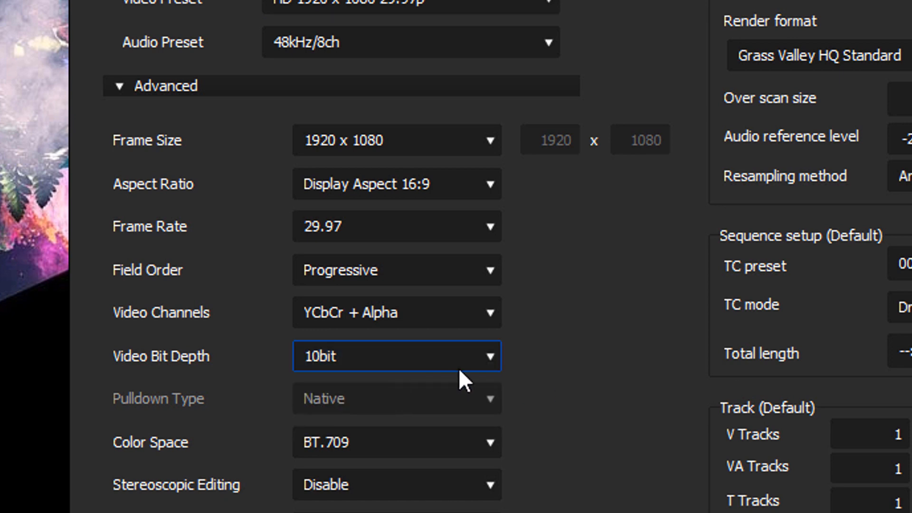
pyautogui.click(397, 356)
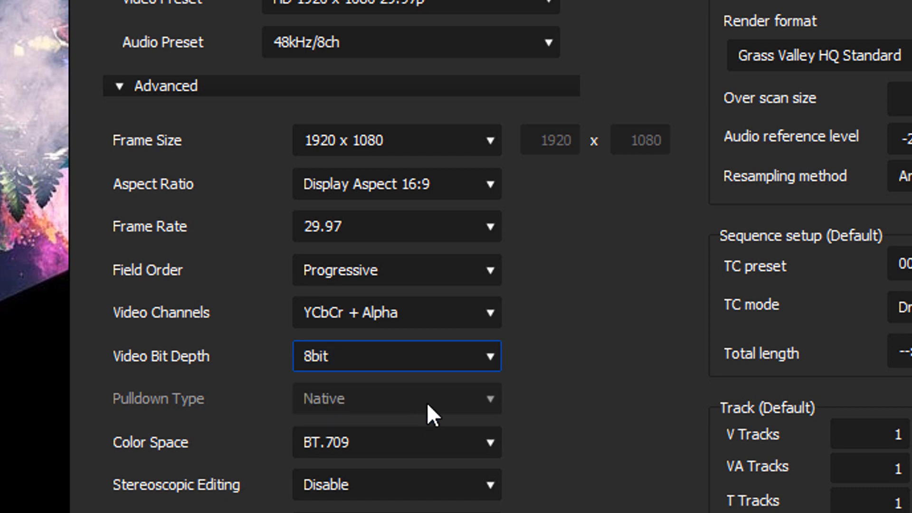
pyautogui.moveTo(466, 459)
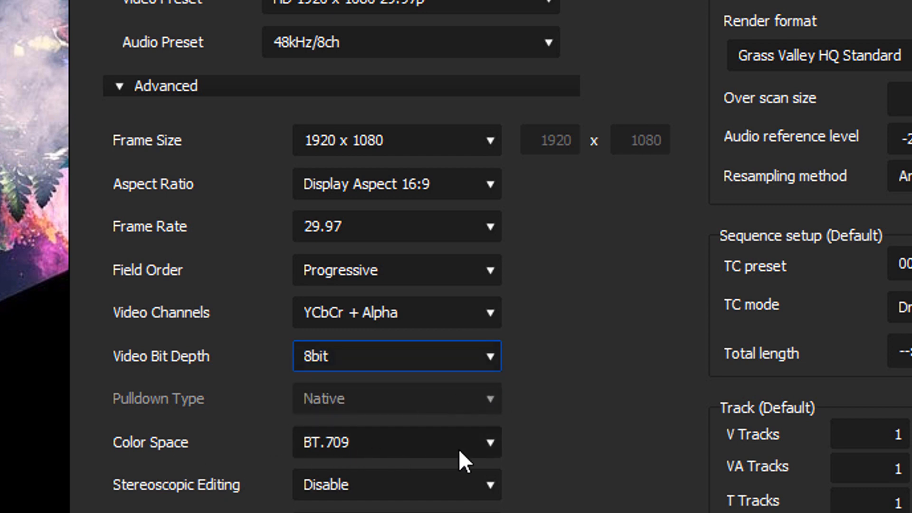
pyautogui.moveTo(526, 445)
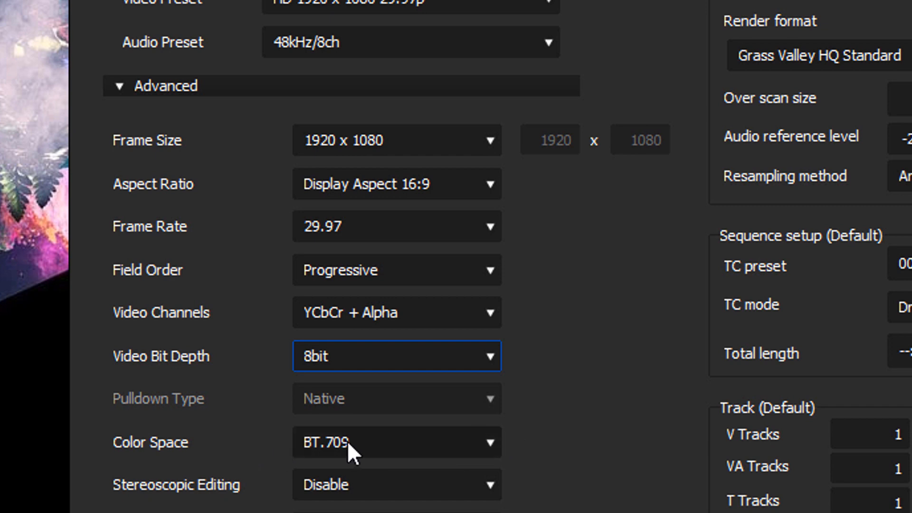
pyautogui.moveTo(541, 451)
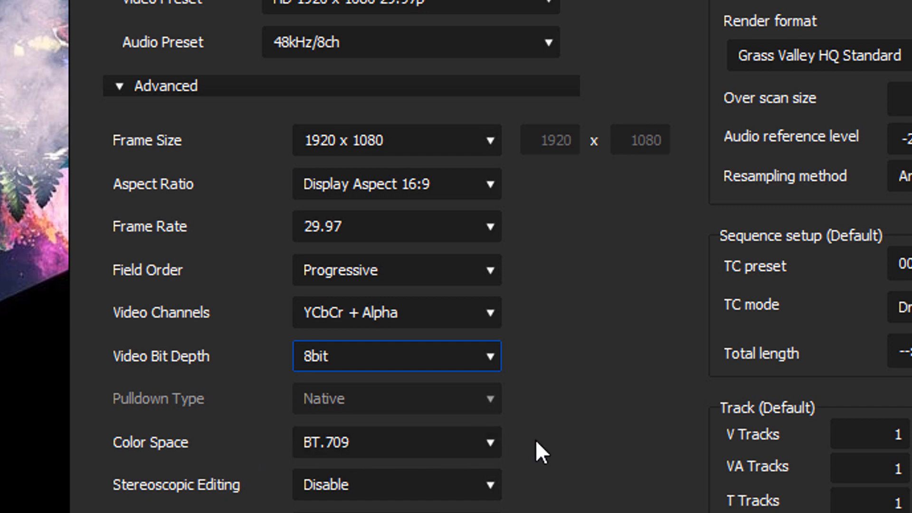
pyautogui.scroll(-3)
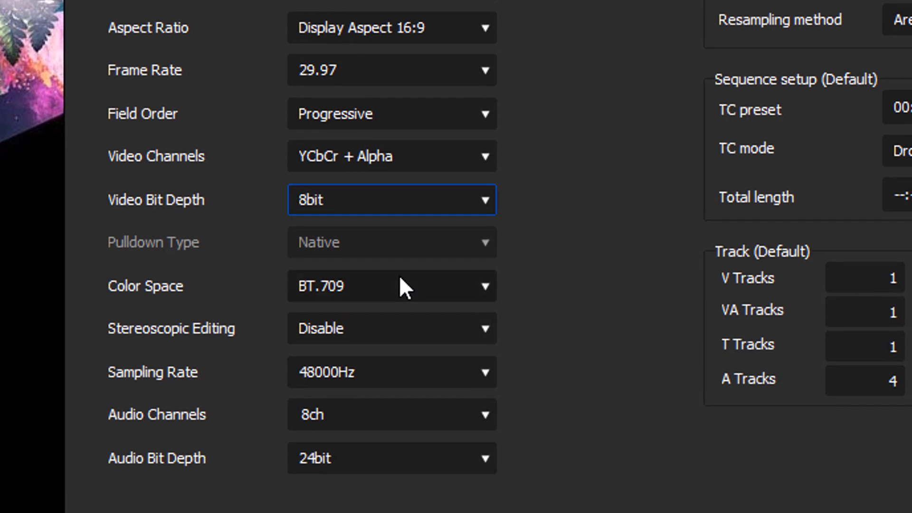
pyautogui.moveTo(437, 308)
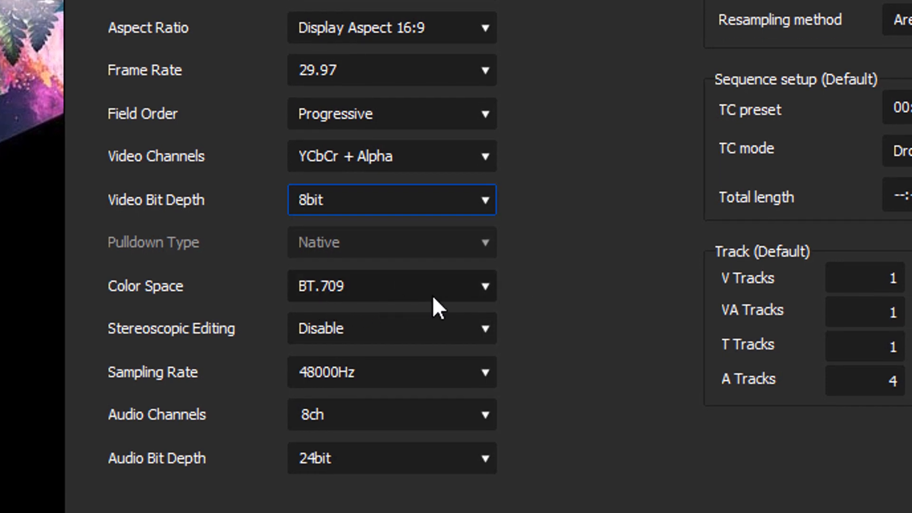
# - Show the Color Space options, BT.601 through BT.2020/BT.2100 PQ
pyautogui.click(391, 285)
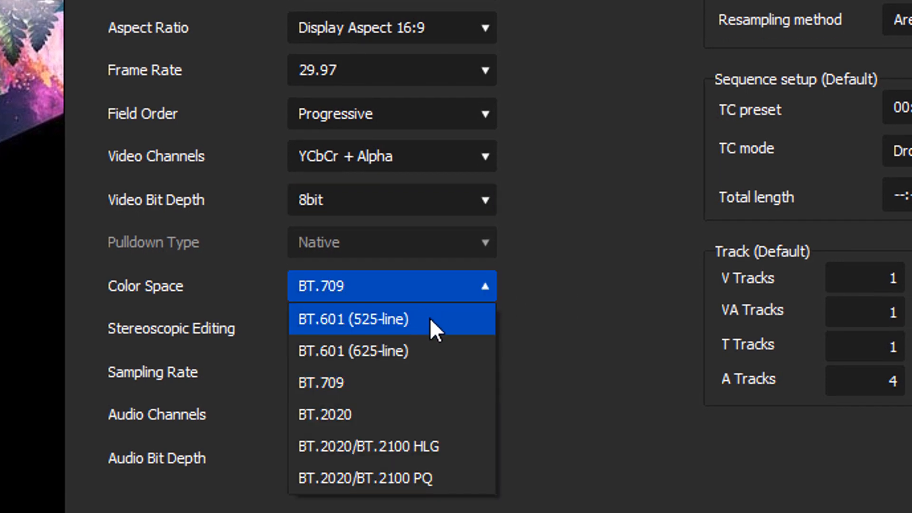
pyautogui.moveTo(438, 359)
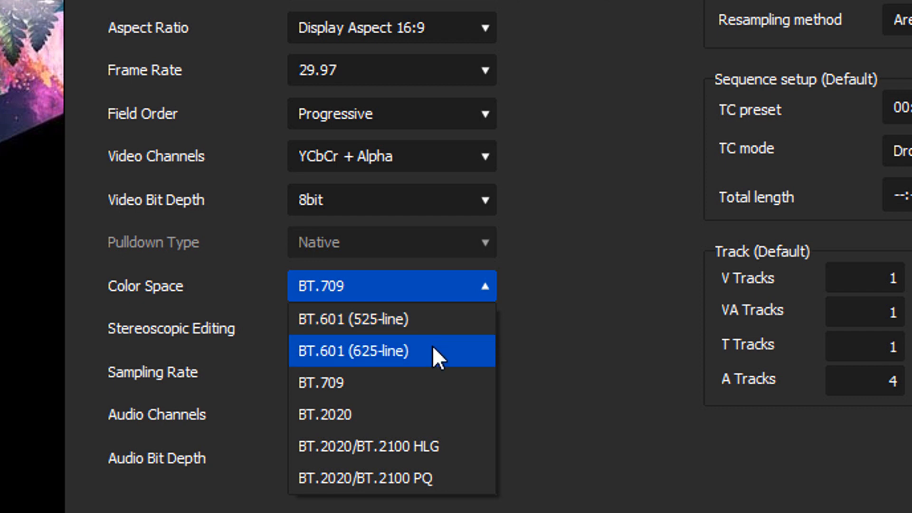
pyautogui.moveTo(393, 446)
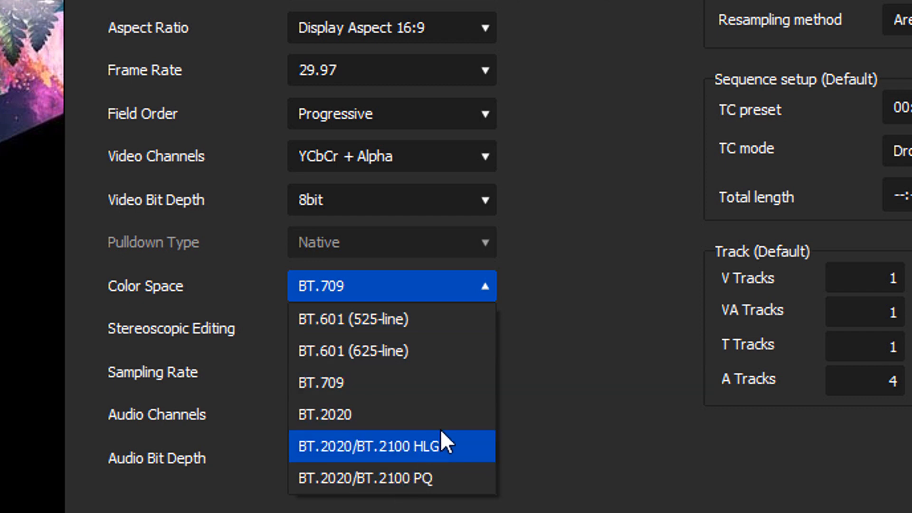
pyautogui.moveTo(392, 414)
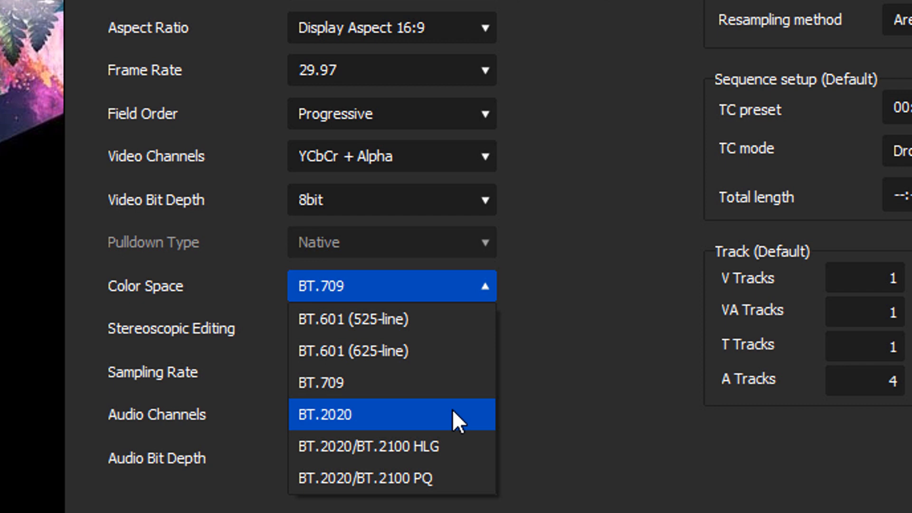
pyautogui.moveTo(407, 427)
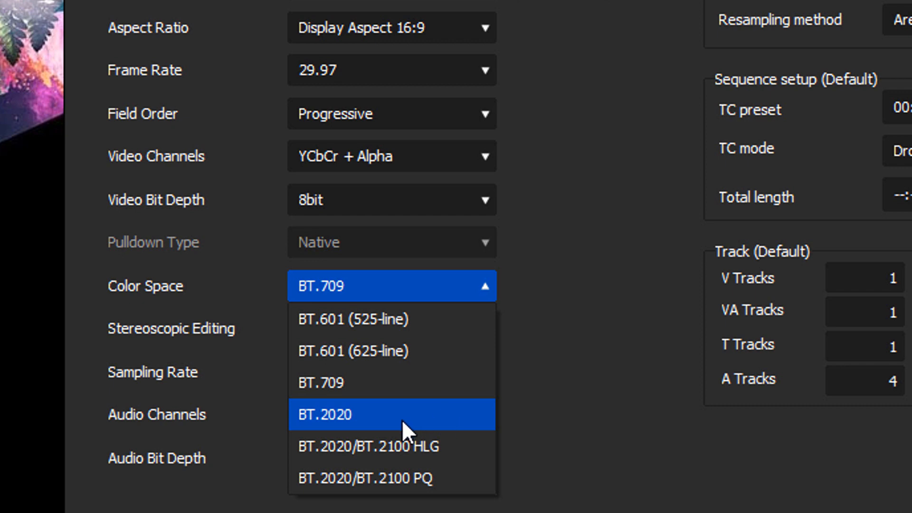
pyautogui.moveTo(364, 446)
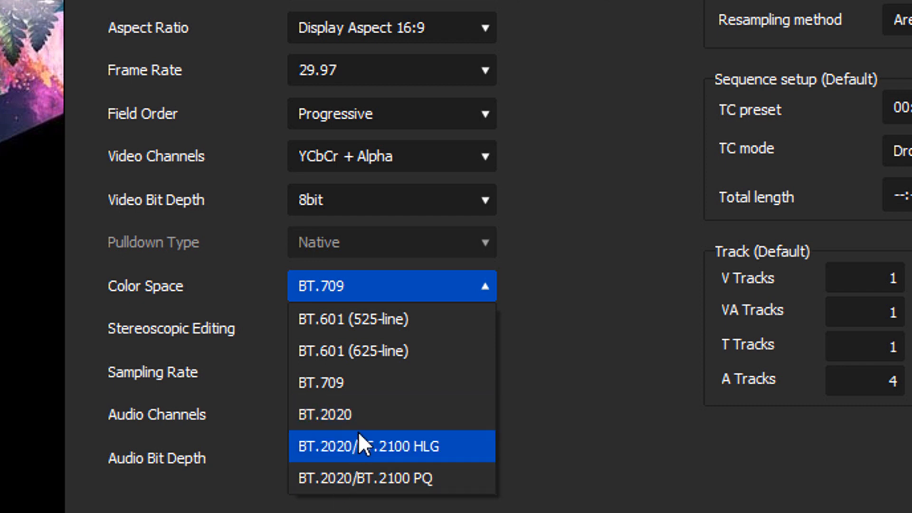
pyautogui.moveTo(494, 468)
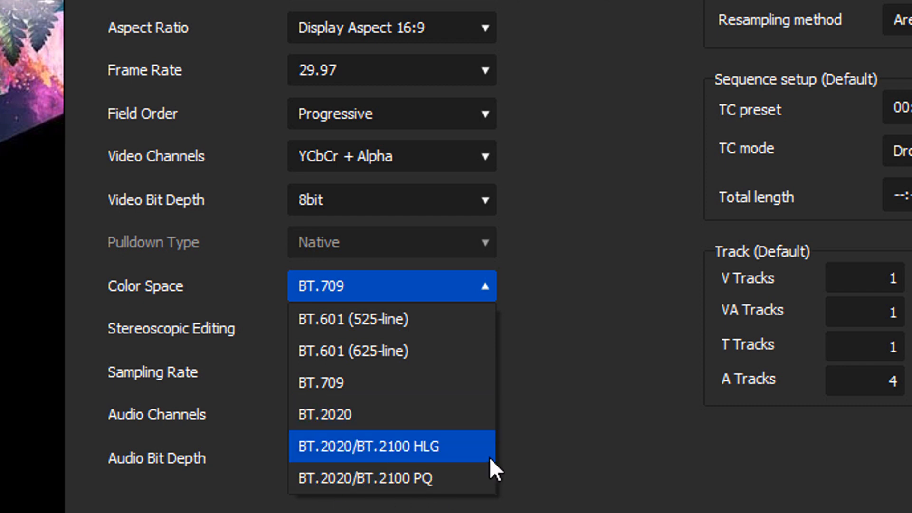
pyautogui.moveTo(413, 414)
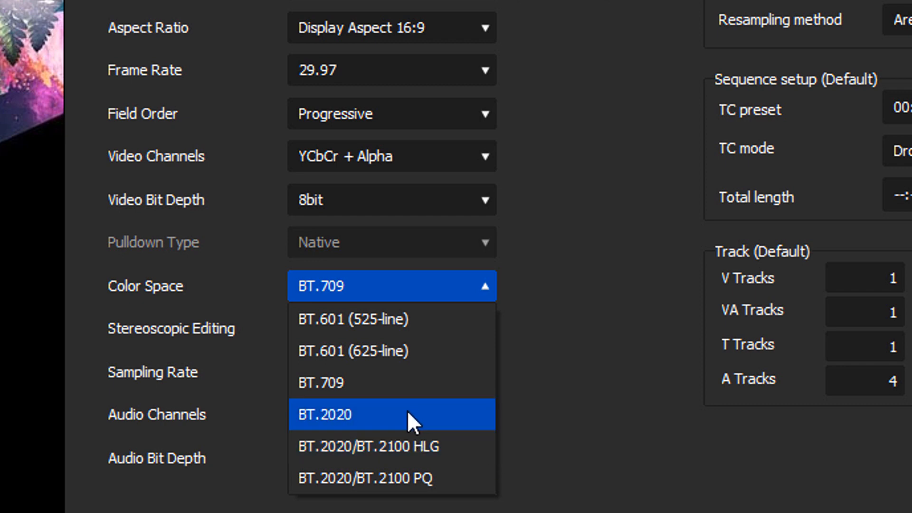
pyautogui.moveTo(404, 445)
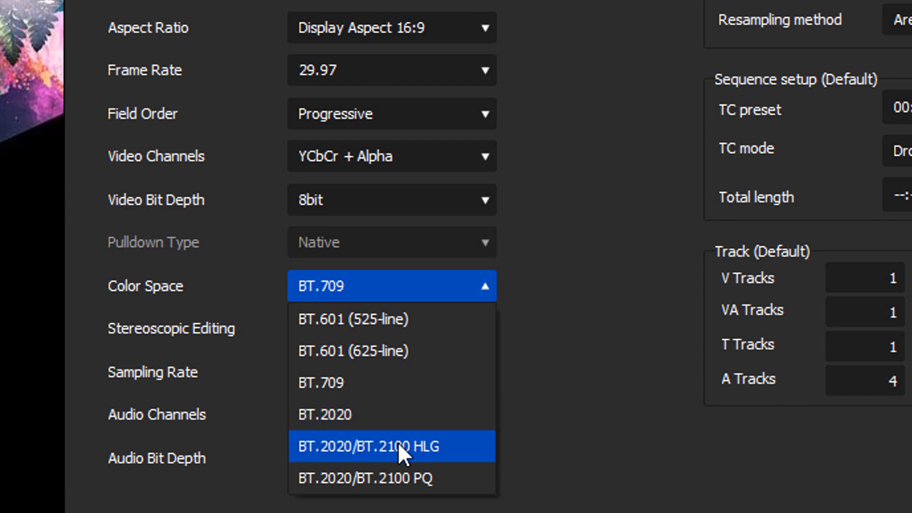
pyautogui.moveTo(365, 469)
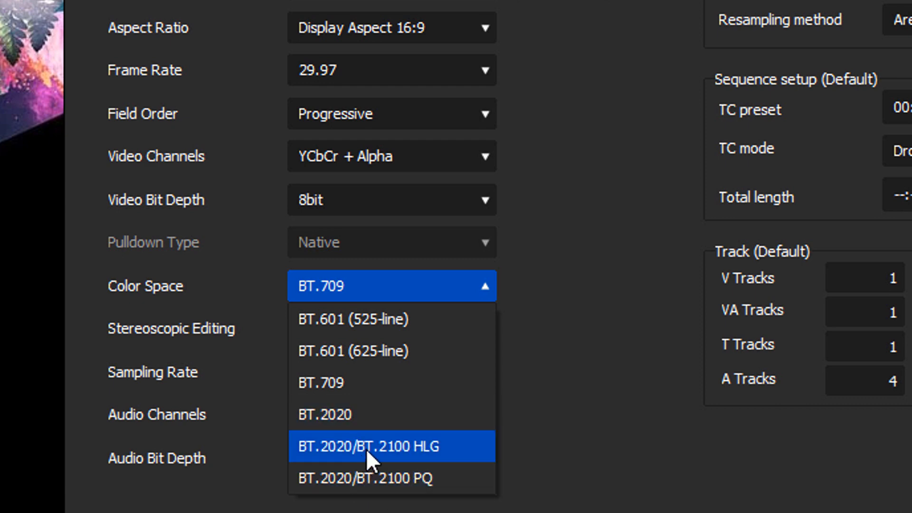
pyautogui.moveTo(454, 459)
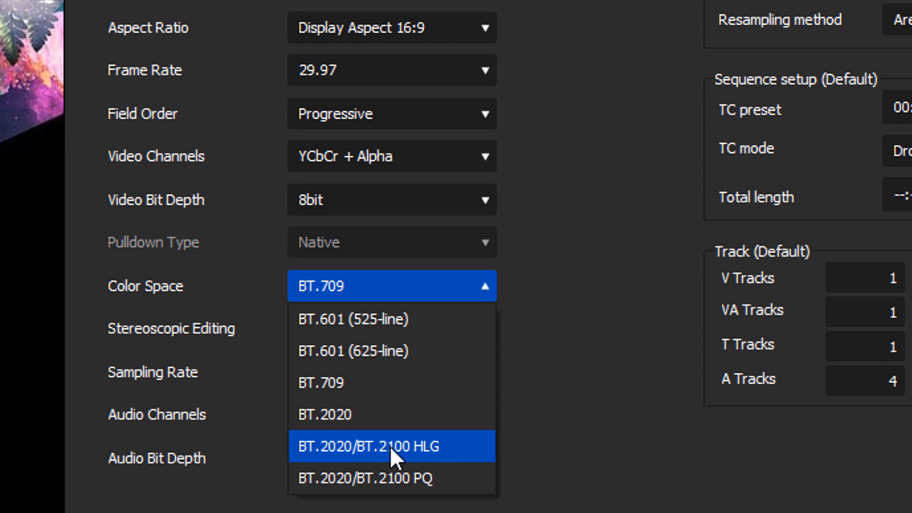
pyautogui.moveTo(349, 414)
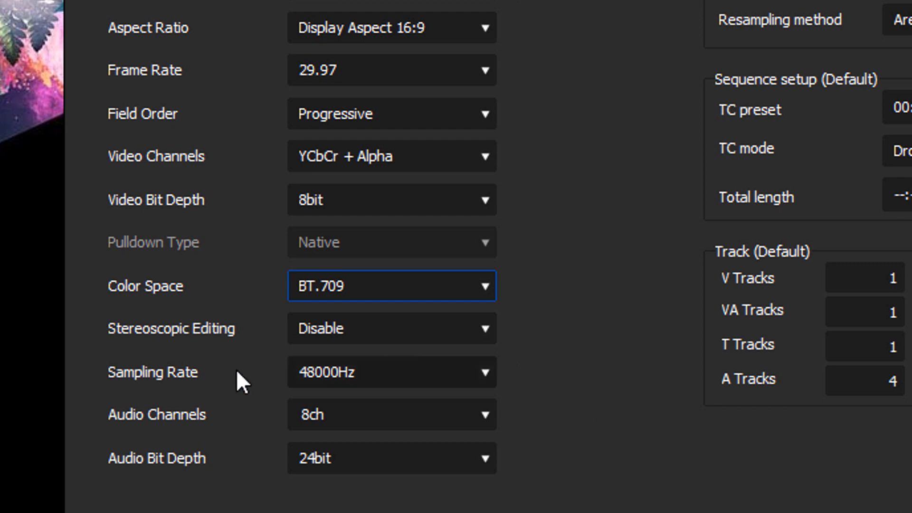
pyautogui.moveTo(497, 349)
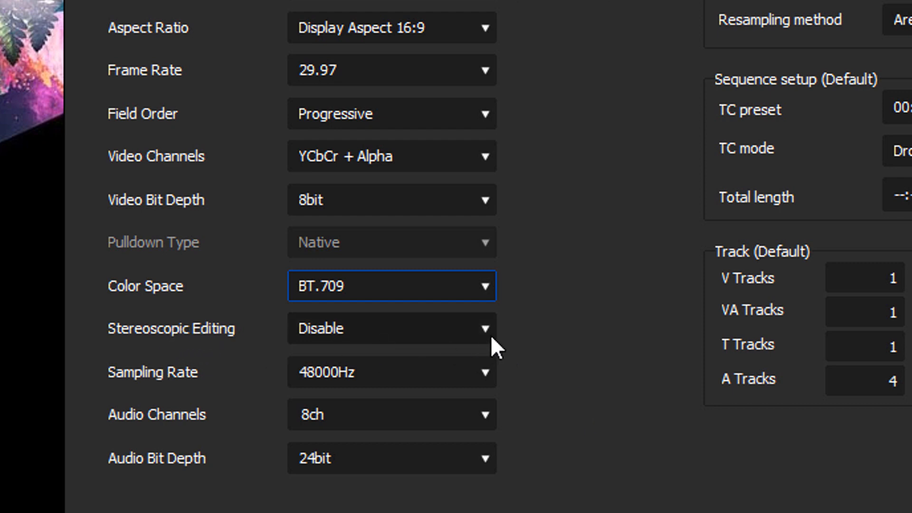
pyautogui.moveTo(159, 395)
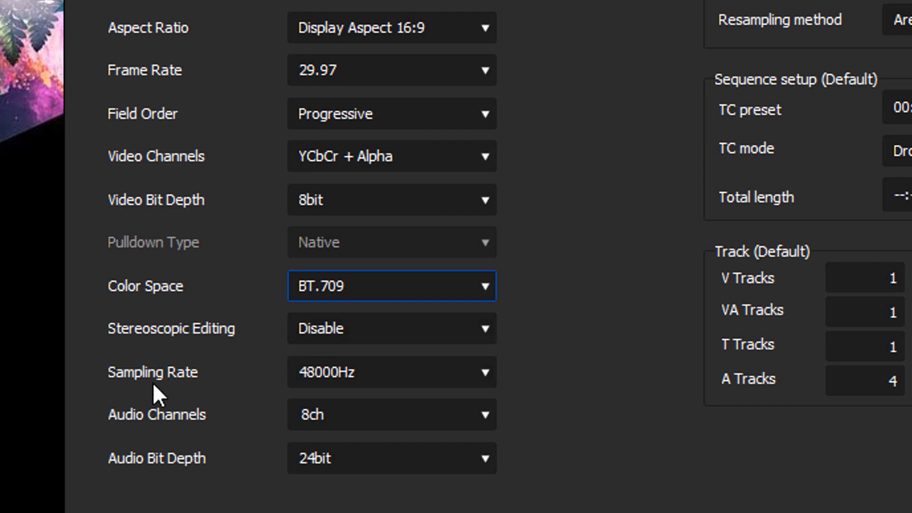
pyautogui.moveTo(494, 387)
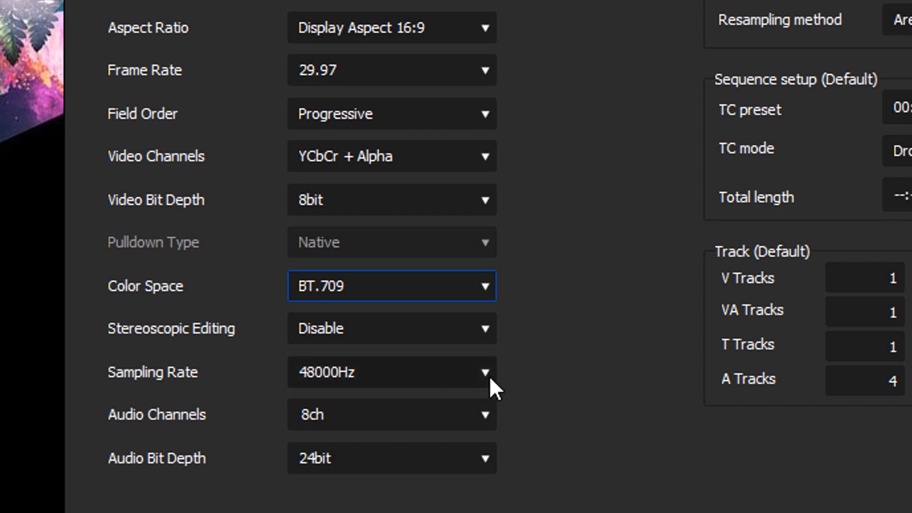
pyautogui.moveTo(543, 397)
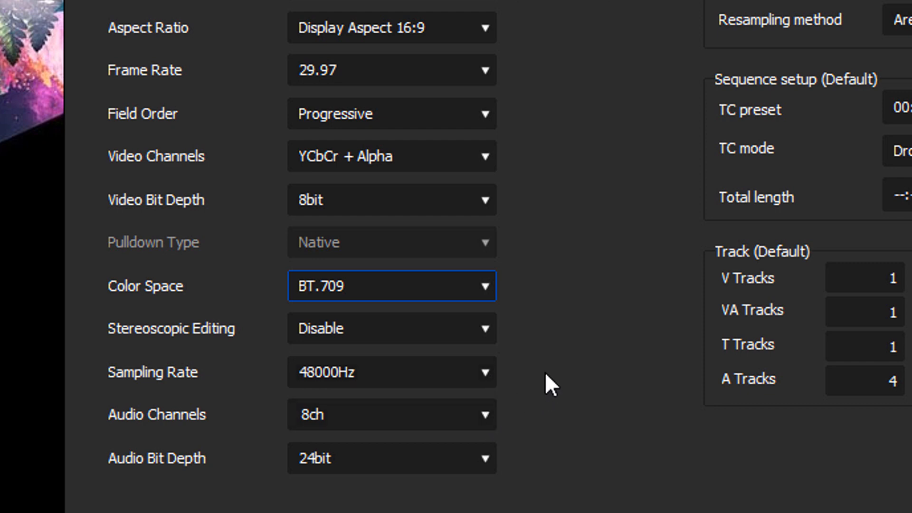
pyautogui.moveTo(432, 461)
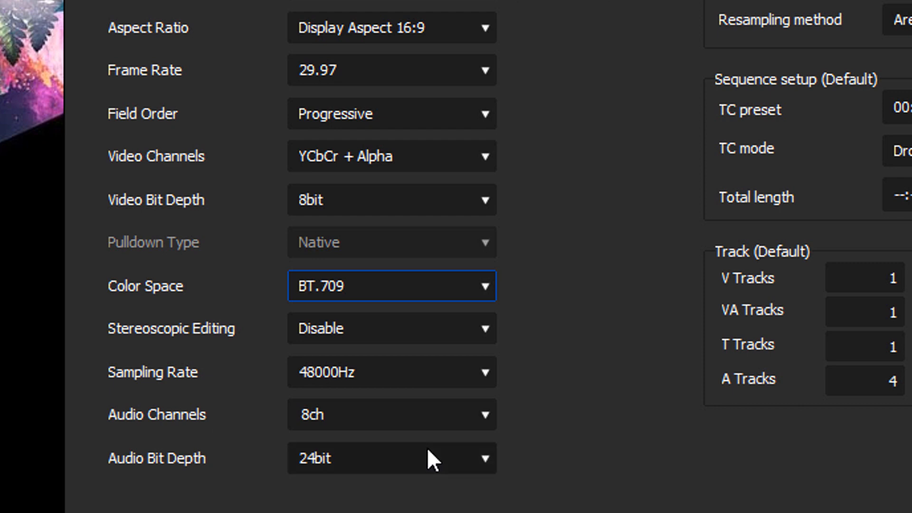
pyautogui.moveTo(577, 431)
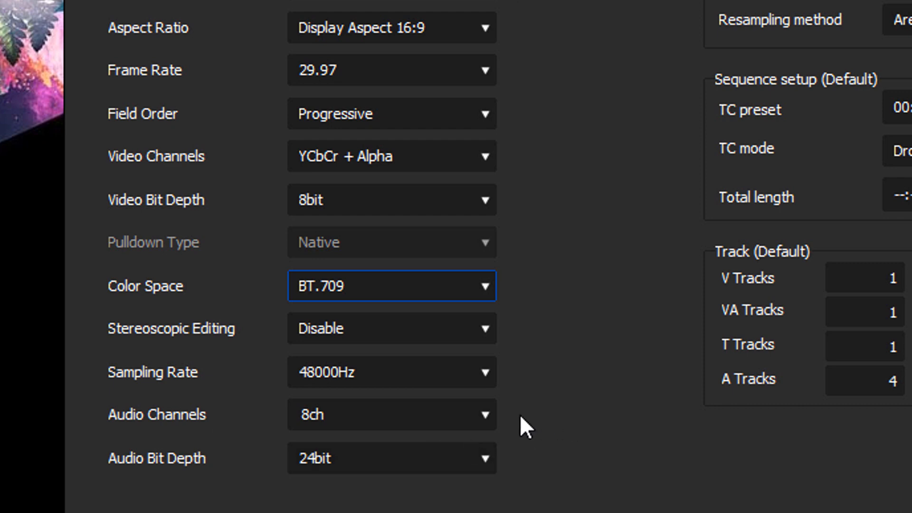
# - Change the audio channels from 8ch to 2ch
pyautogui.click(391, 415)
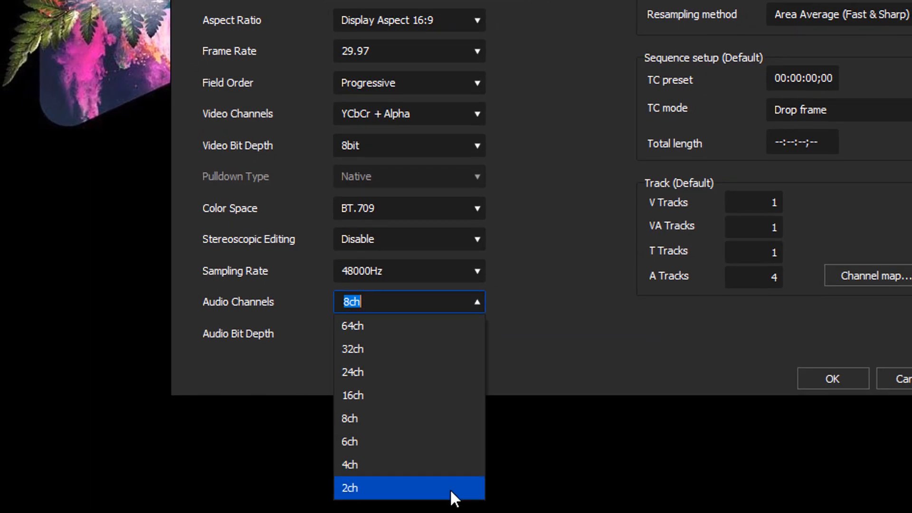
pyautogui.click(349, 487)
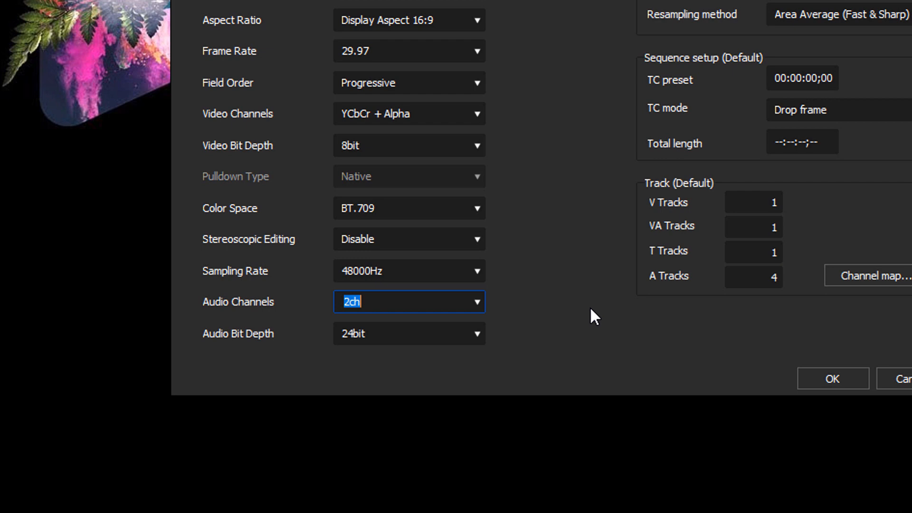
pyautogui.moveTo(485, 324)
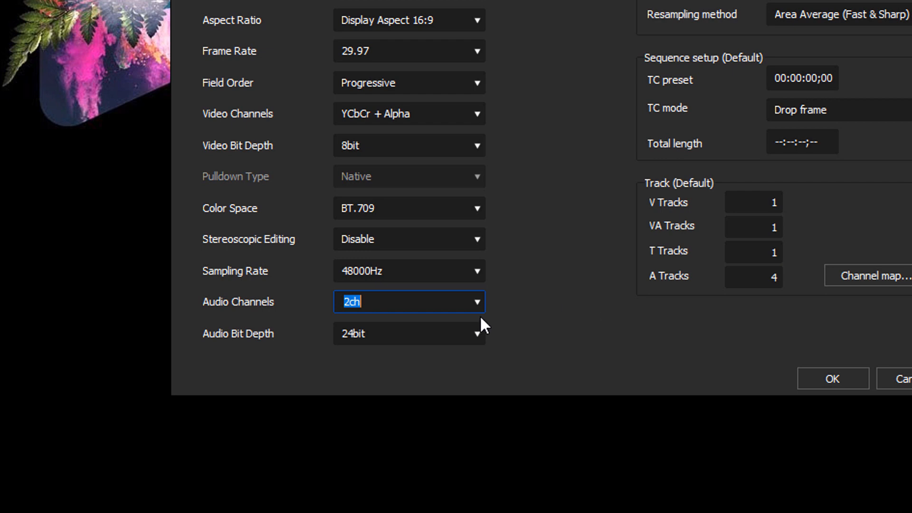
pyautogui.moveTo(557, 315)
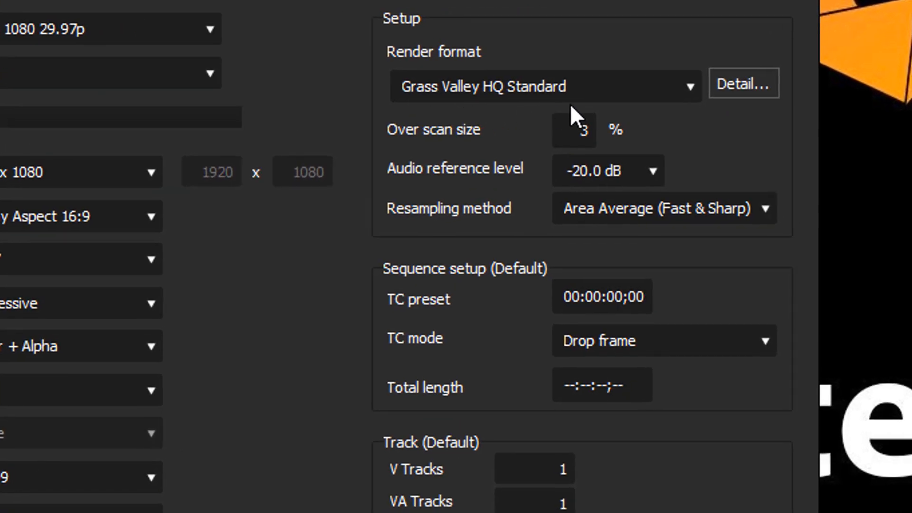
# - Set render format to Grass Valley HQ Fine and over scan size to 0%
pyautogui.click(540, 85)
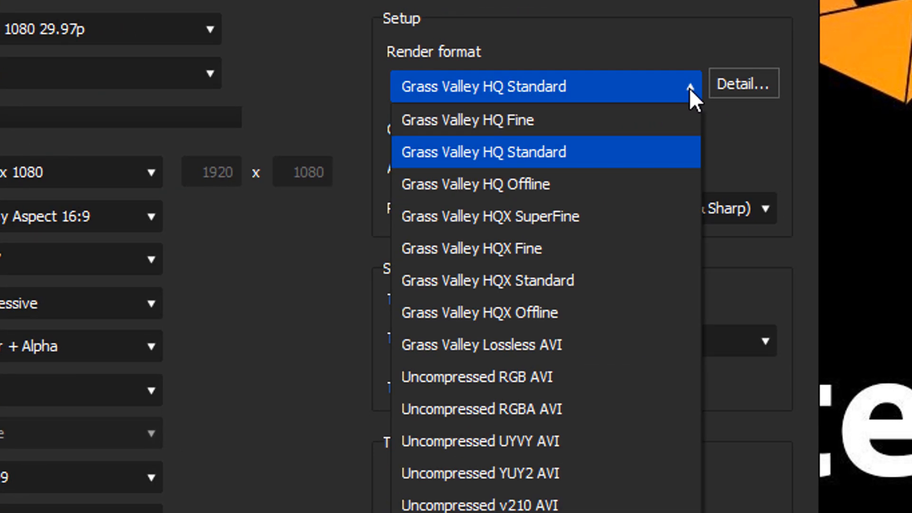
pyautogui.moveTo(651, 119)
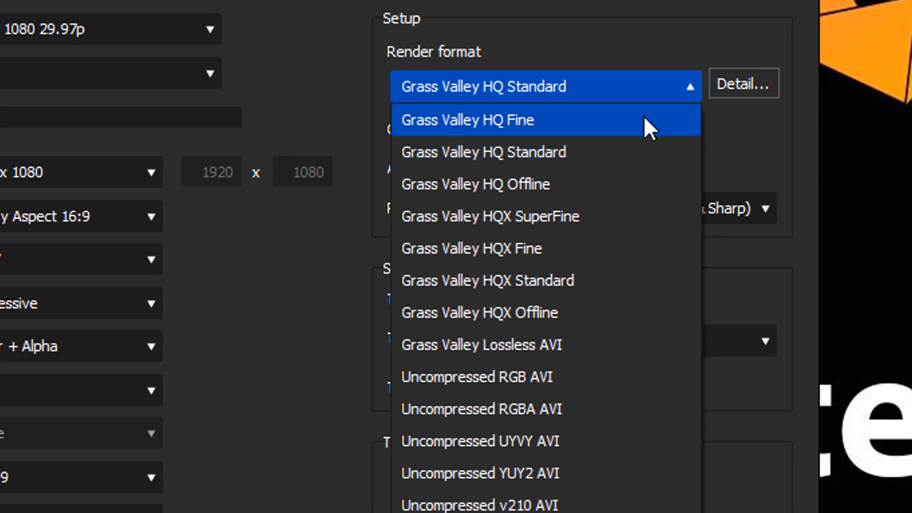
pyautogui.click(466, 119)
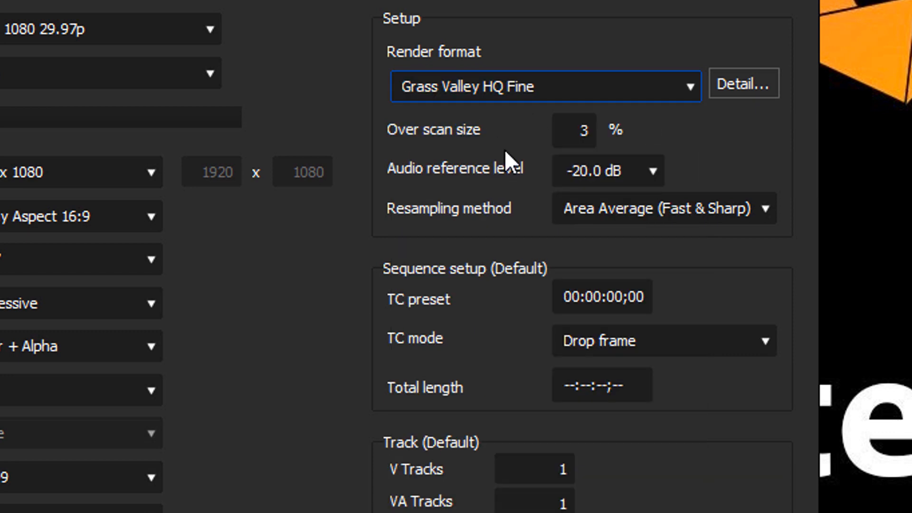
pyautogui.click(574, 129)
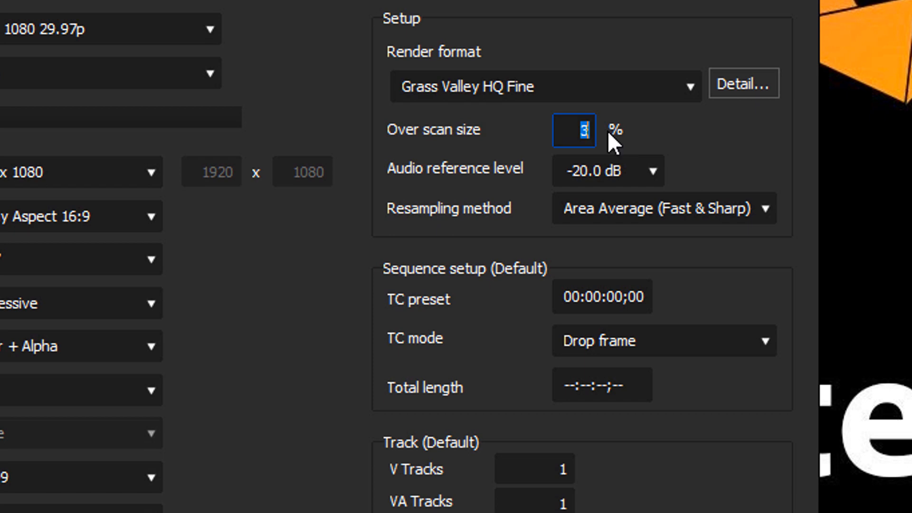
pyautogui.write('0')
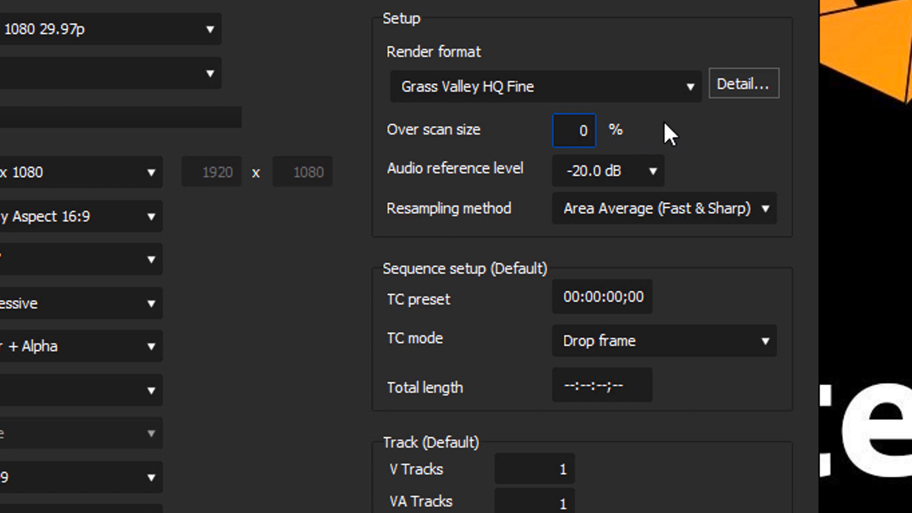
pyautogui.moveTo(487, 184)
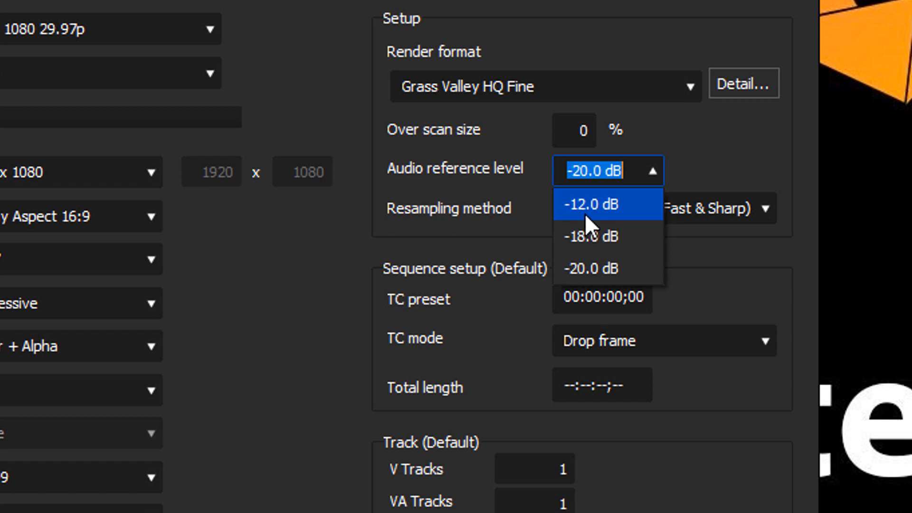
pyautogui.moveTo(602, 224)
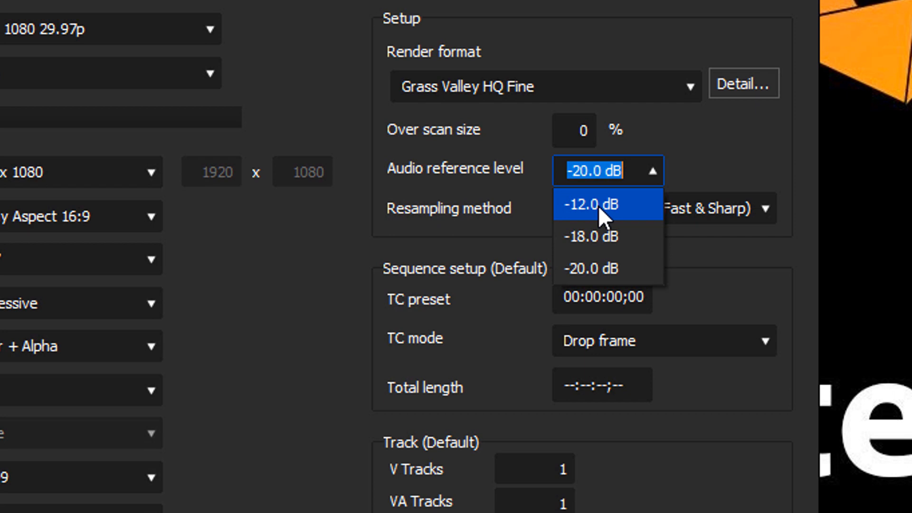
# - Set audio reference level to -12.0 dB and list the resampling method options
pyautogui.click(593, 203)
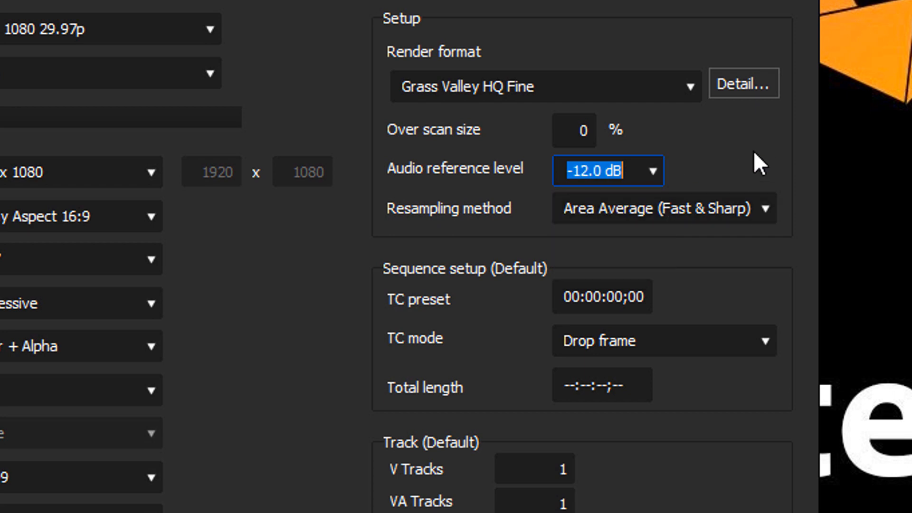
pyautogui.moveTo(759, 290)
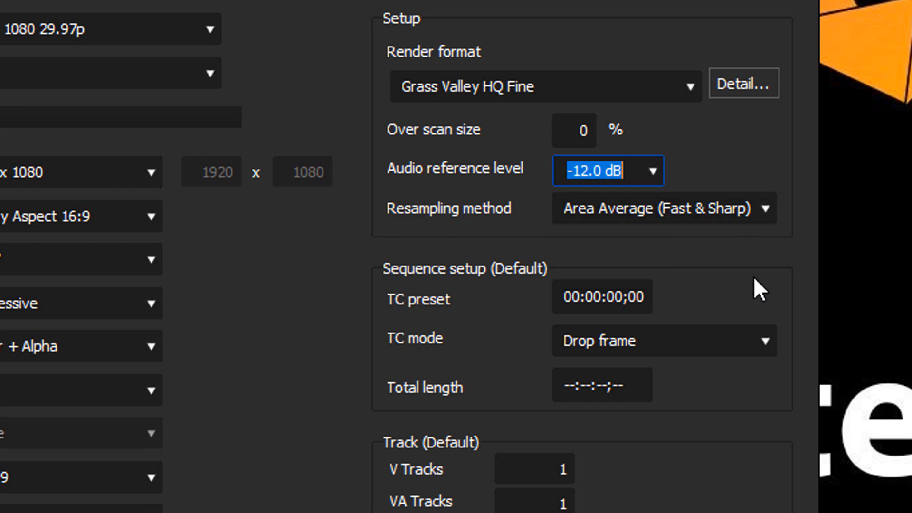
pyautogui.moveTo(738, 279)
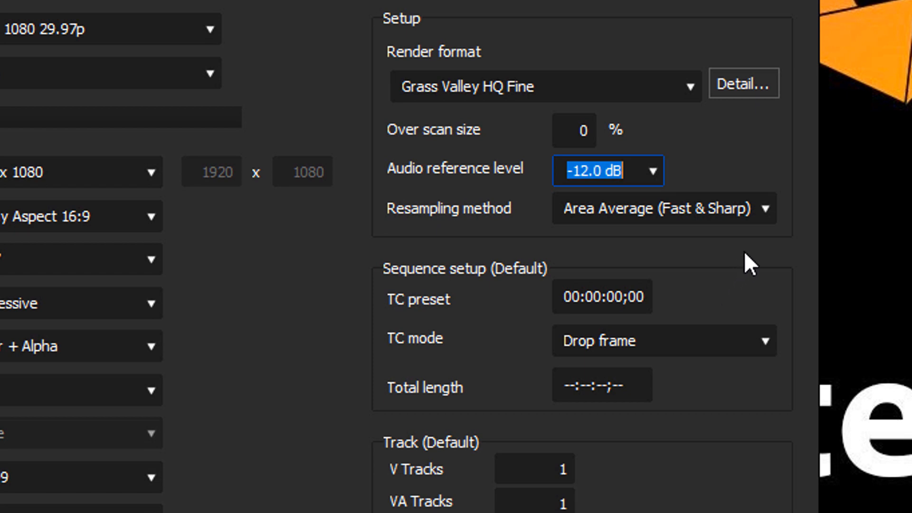
pyautogui.moveTo(756, 230)
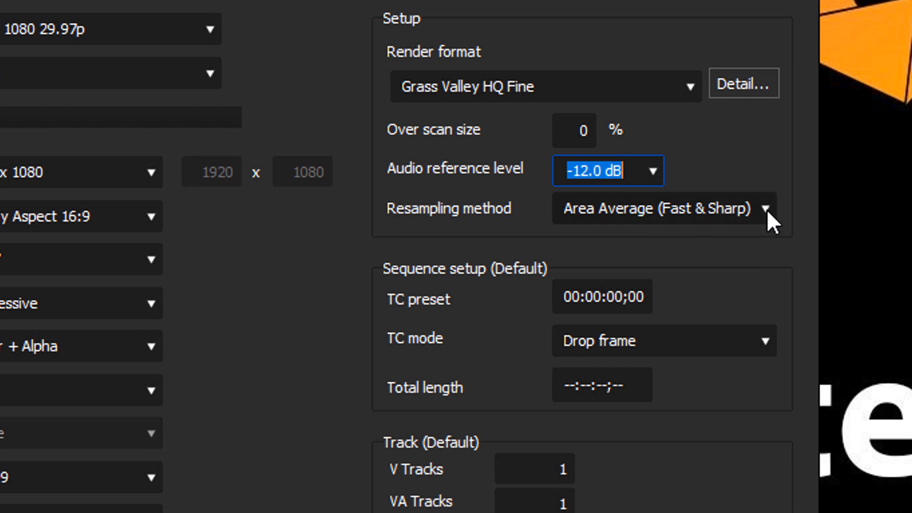
pyautogui.click(765, 208)
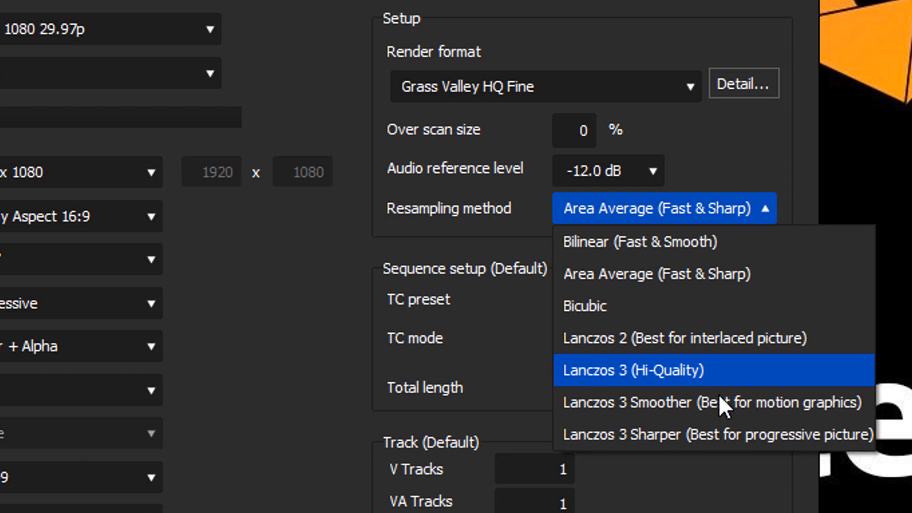
pyautogui.click(657, 274)
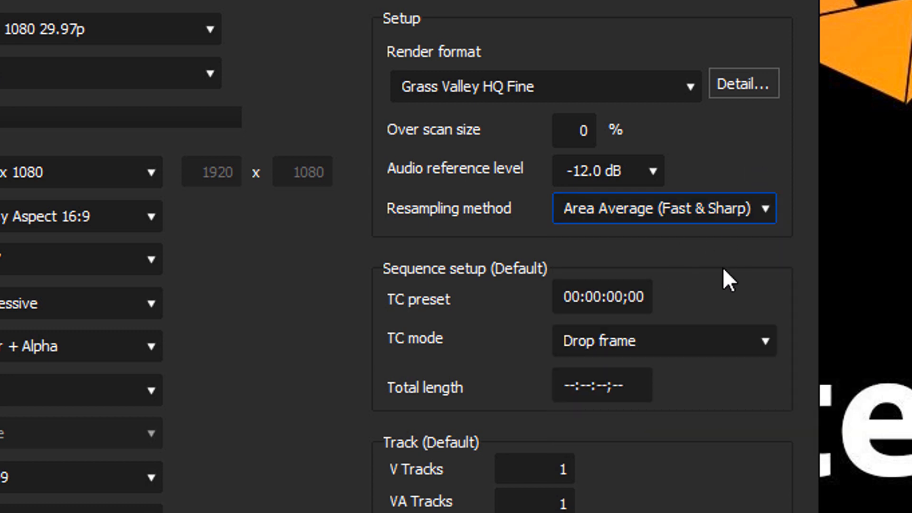
pyautogui.moveTo(729, 313)
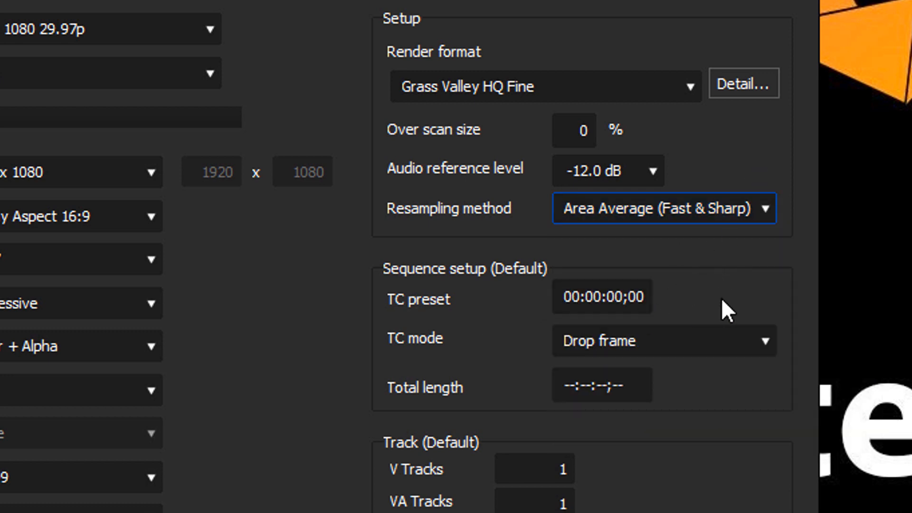
pyautogui.moveTo(770, 381)
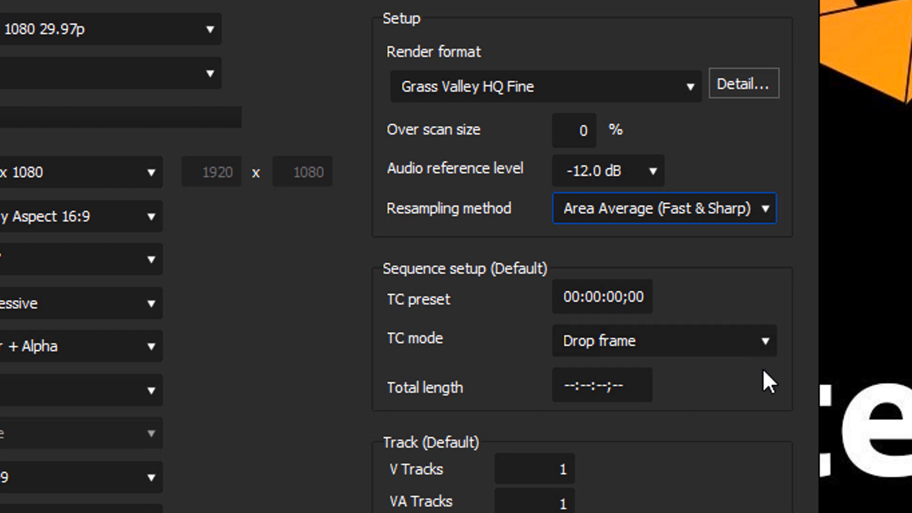
pyautogui.moveTo(689, 413)
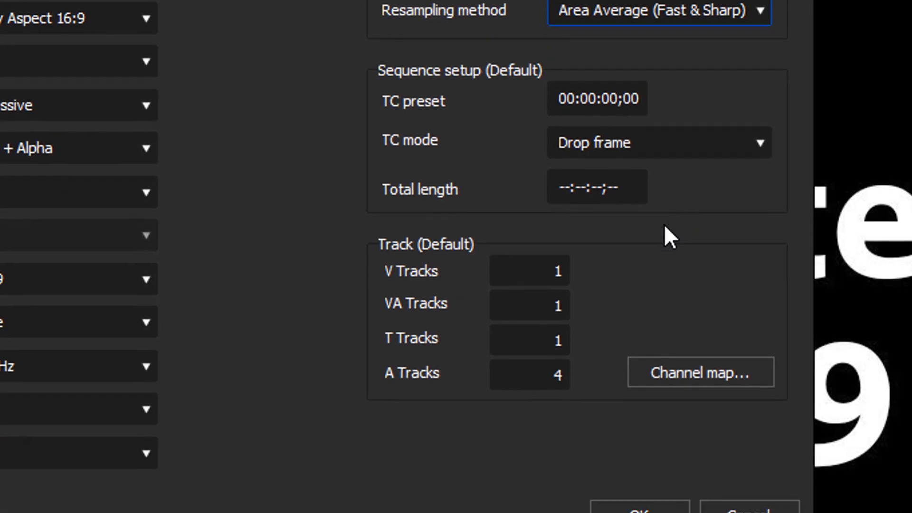
pyautogui.moveTo(538, 313)
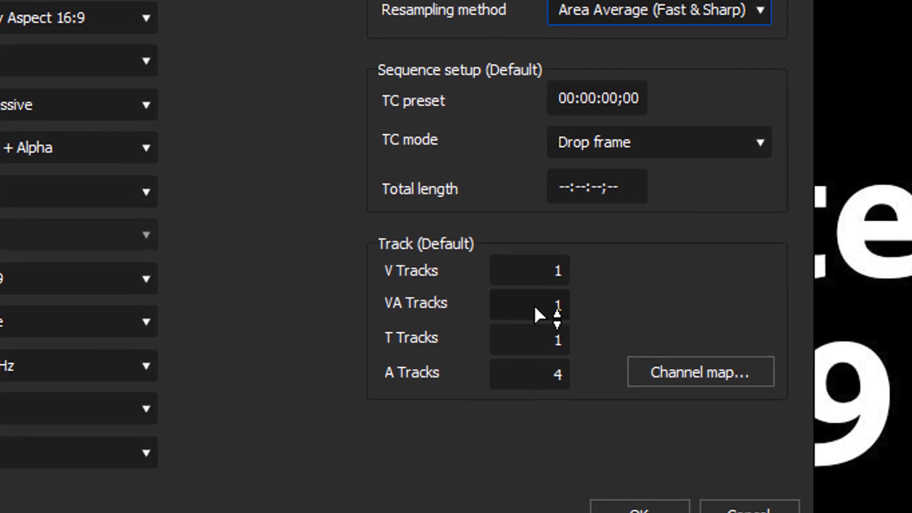
# - Set the default VA Tracks count to 0 and V Tracks to 3
pyautogui.click(528, 302)
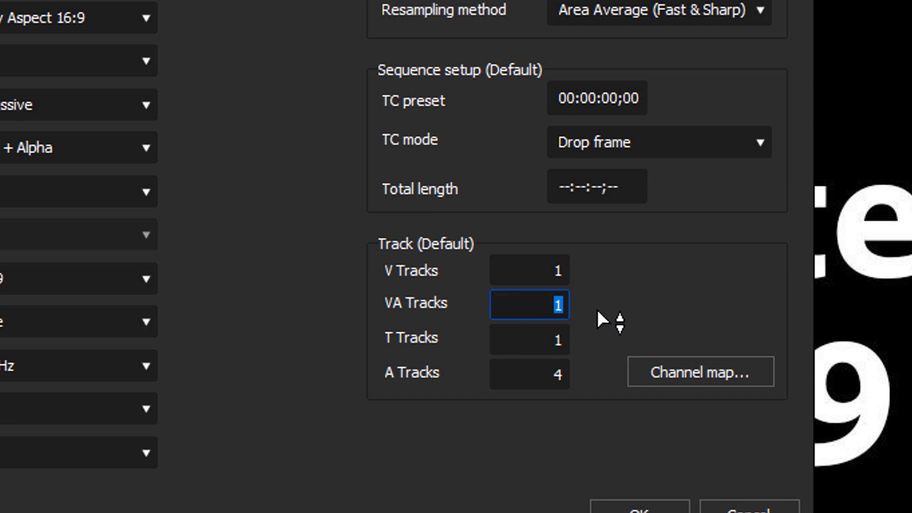
pyautogui.moveTo(727, 320)
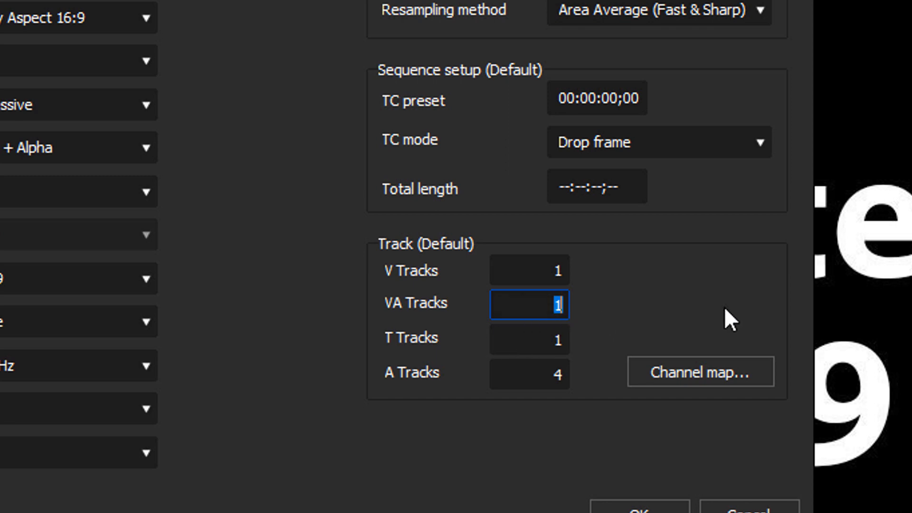
pyautogui.write('0')
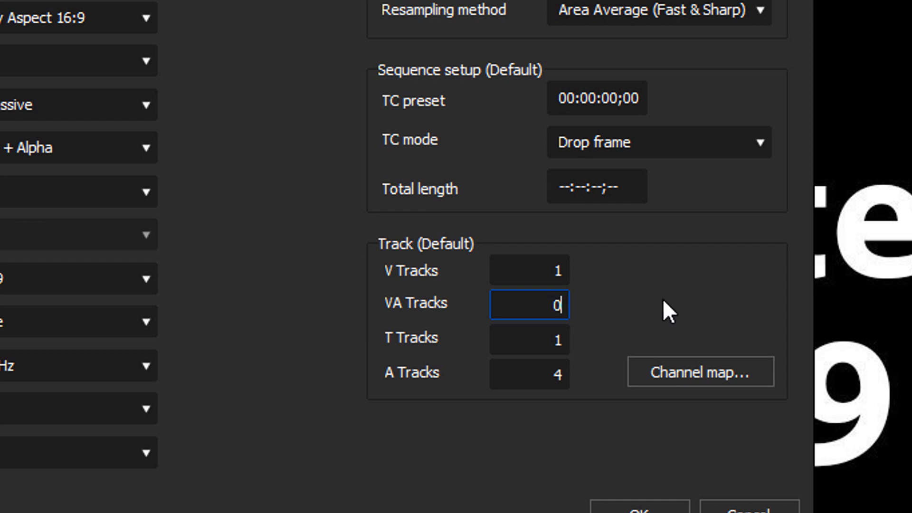
pyautogui.moveTo(535, 349)
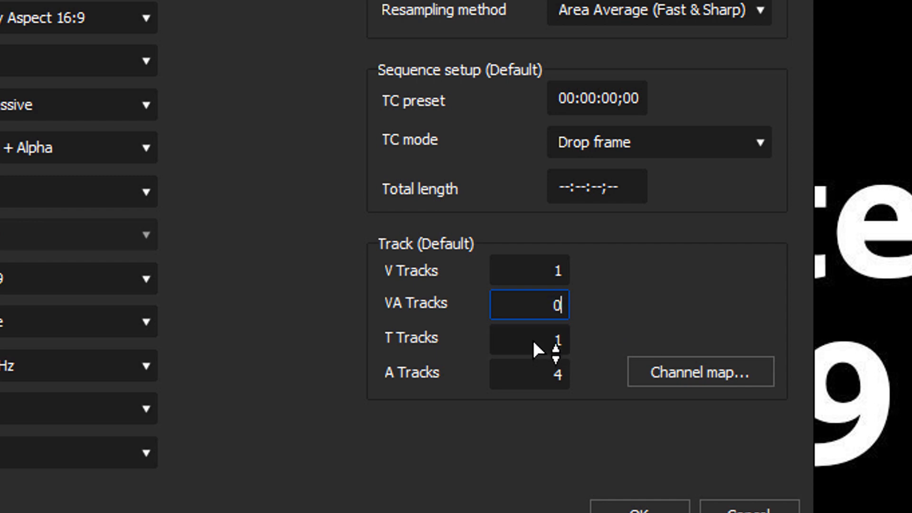
pyautogui.click(528, 337)
pyautogui.write('0')
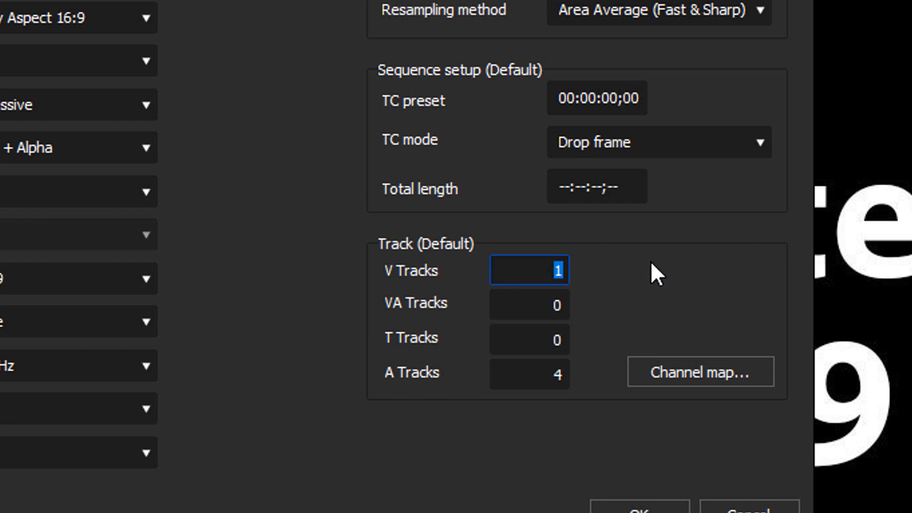
pyautogui.write('3')
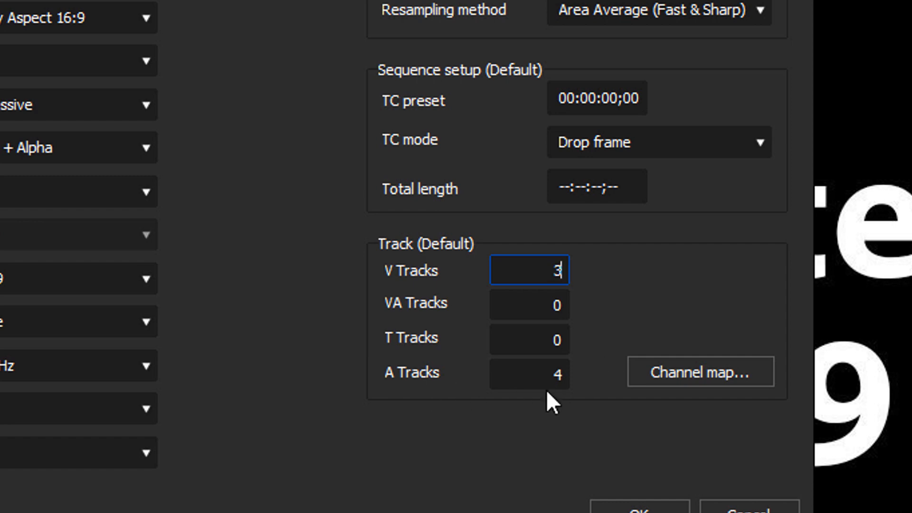
pyautogui.moveTo(593, 396)
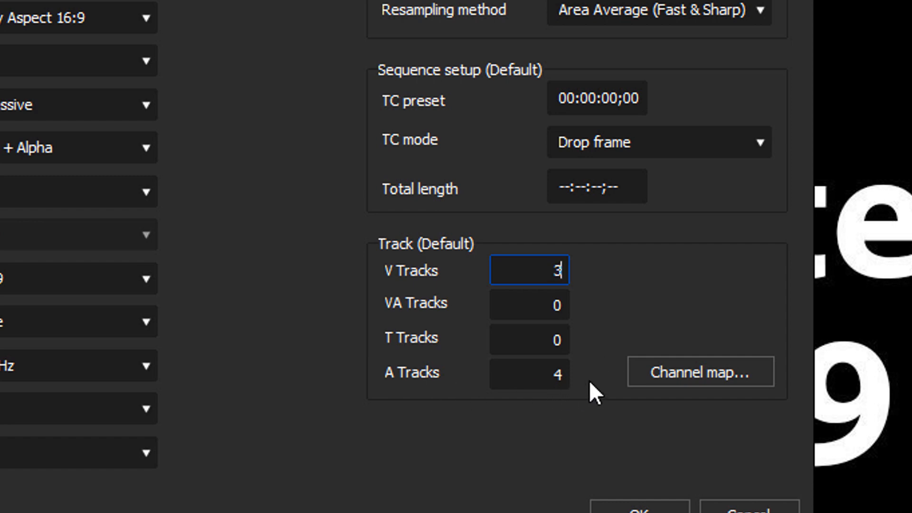
pyautogui.moveTo(622, 387)
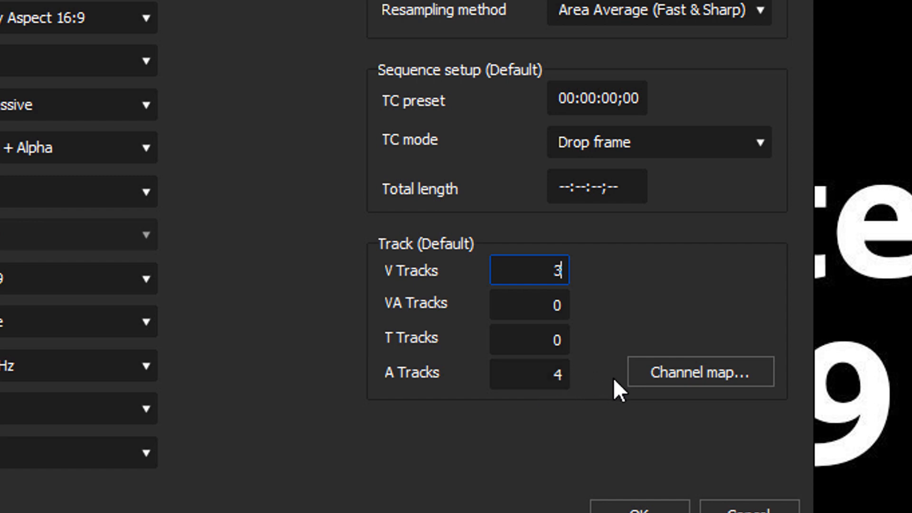
pyautogui.moveTo(593, 378)
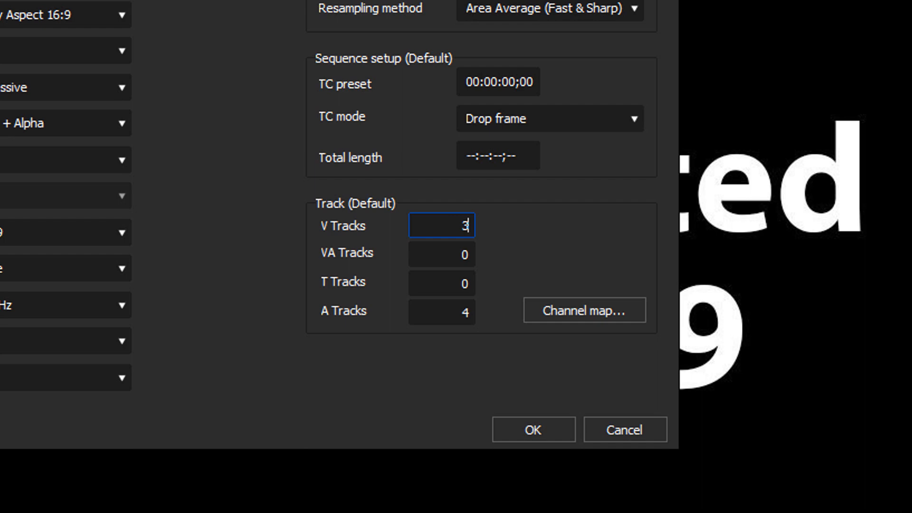
pyautogui.moveTo(256, 407)
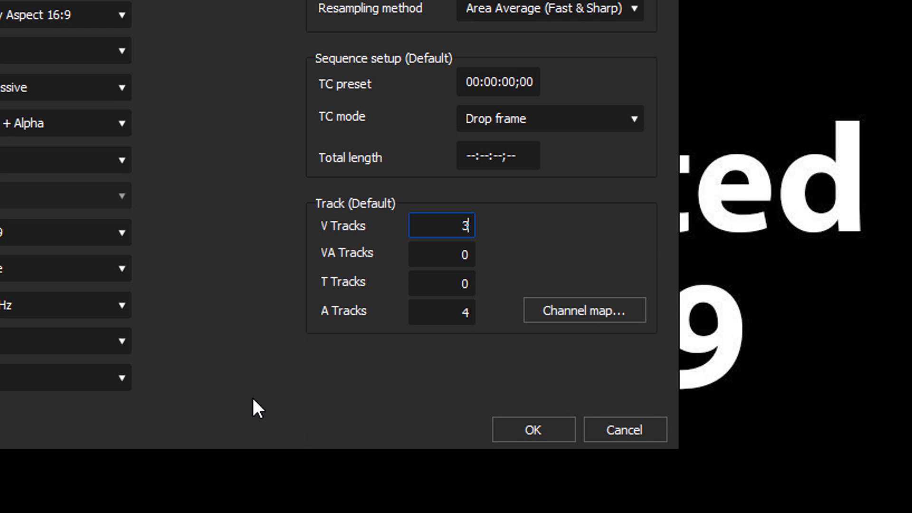
pyautogui.moveTo(486, 412)
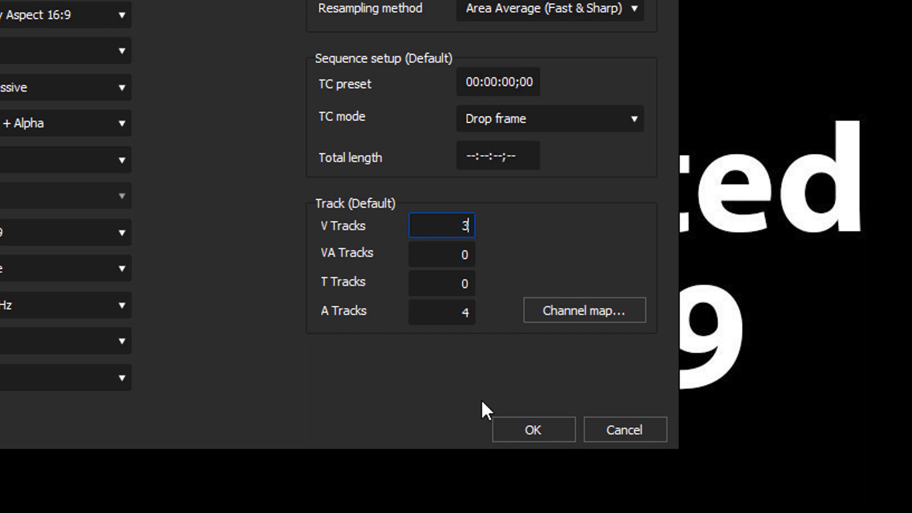
# - Confirm the customized settings to create Test Project01 with 3 video and 4 audio tracks
pyautogui.click(531, 429)
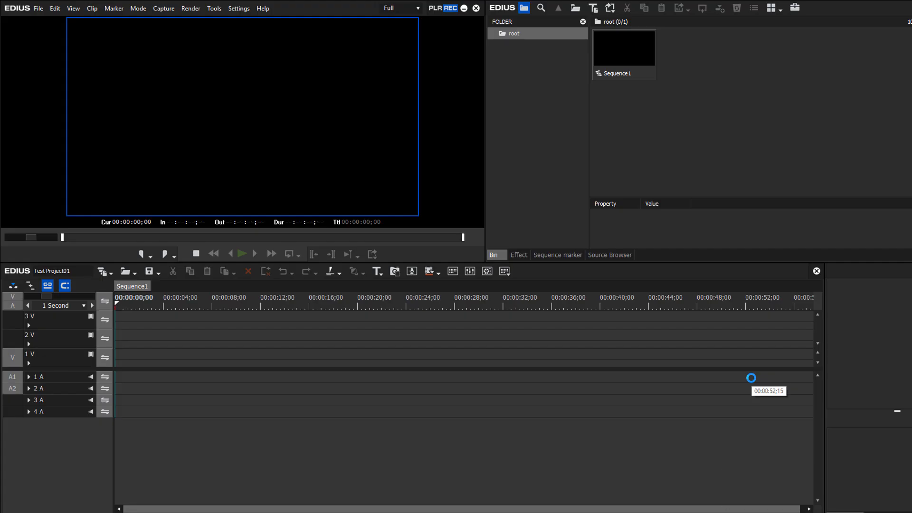
pyautogui.moveTo(726, 378)
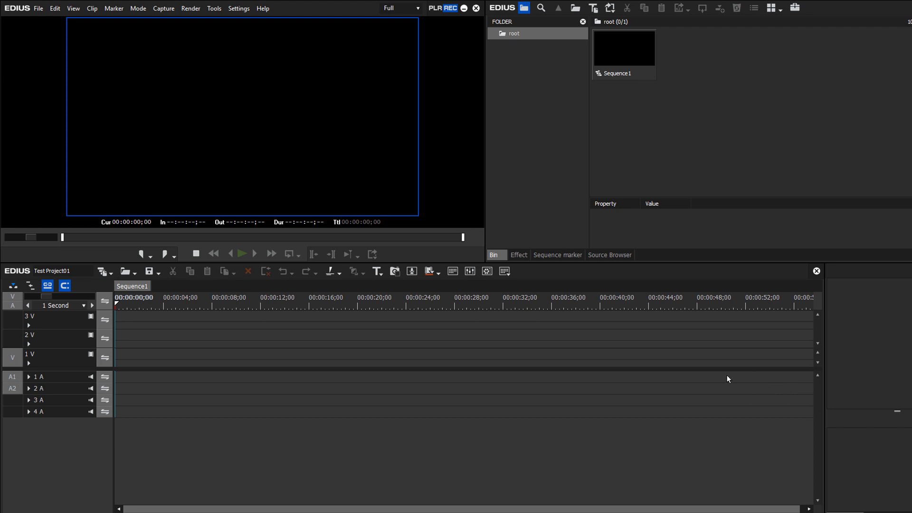
pyautogui.moveTo(727, 378)
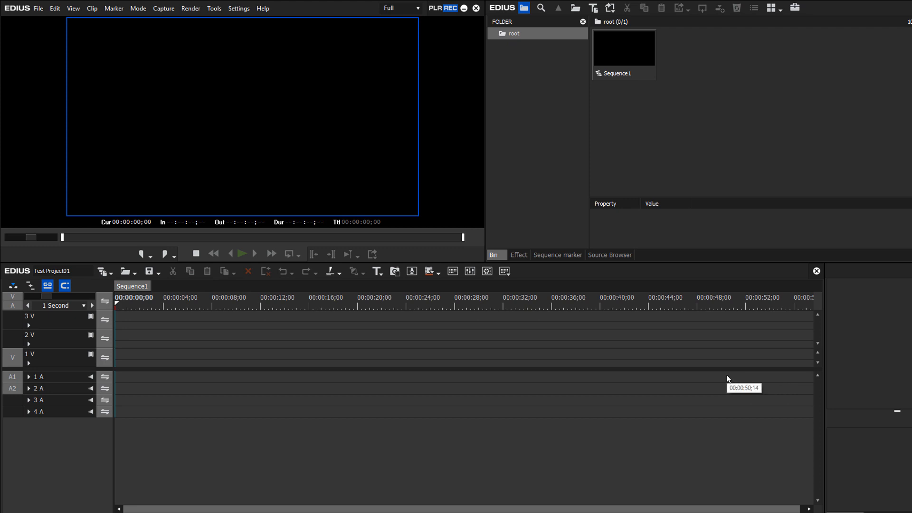
pyautogui.moveTo(370, 350)
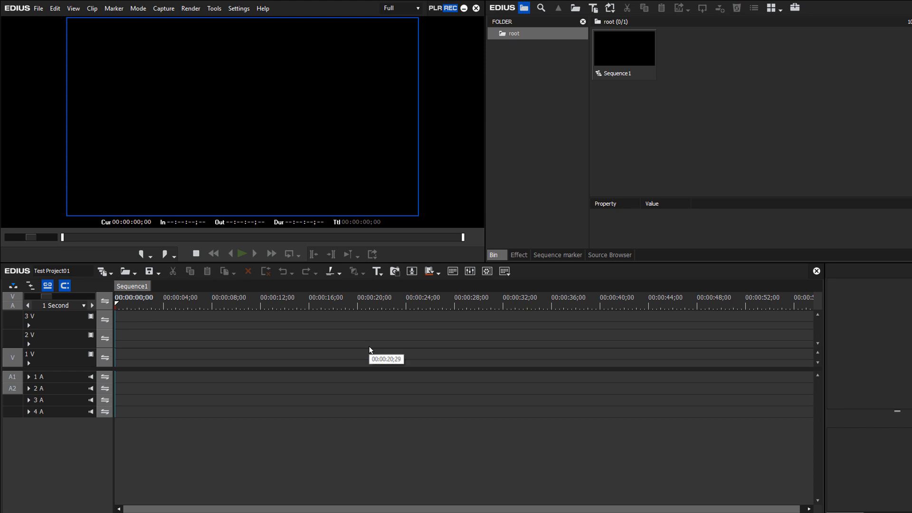
pyautogui.moveTo(529, 125)
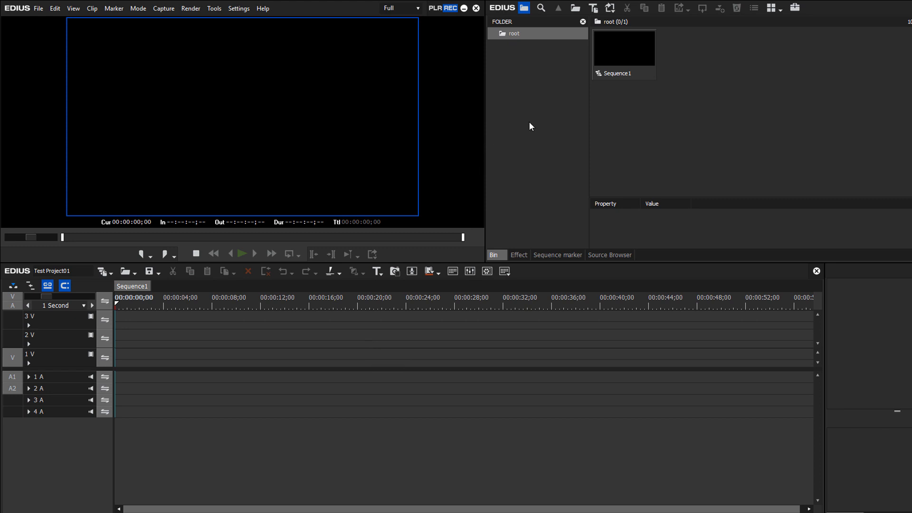
pyautogui.moveTo(575, 8)
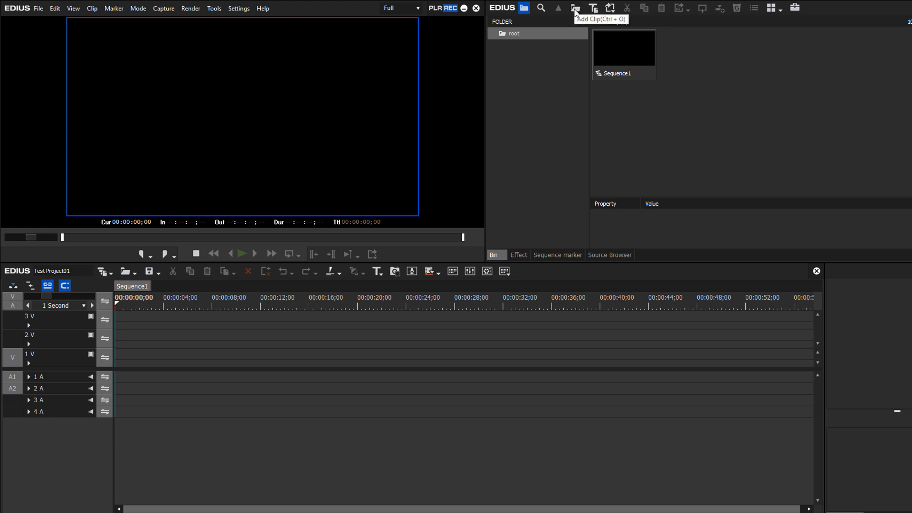
# - Add a MOV clip from the Edmonton South folder and bring up its context menu
pyautogui.click(574, 8)
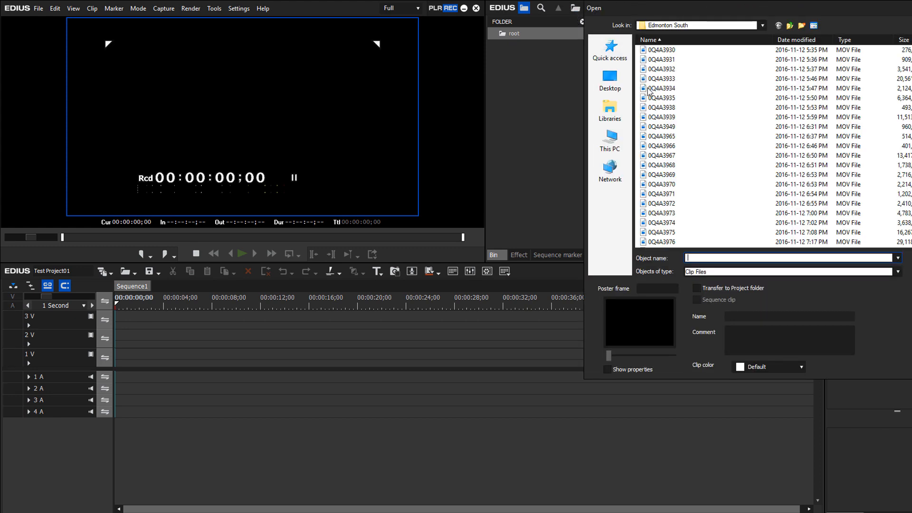
pyautogui.rightClick(691, 49)
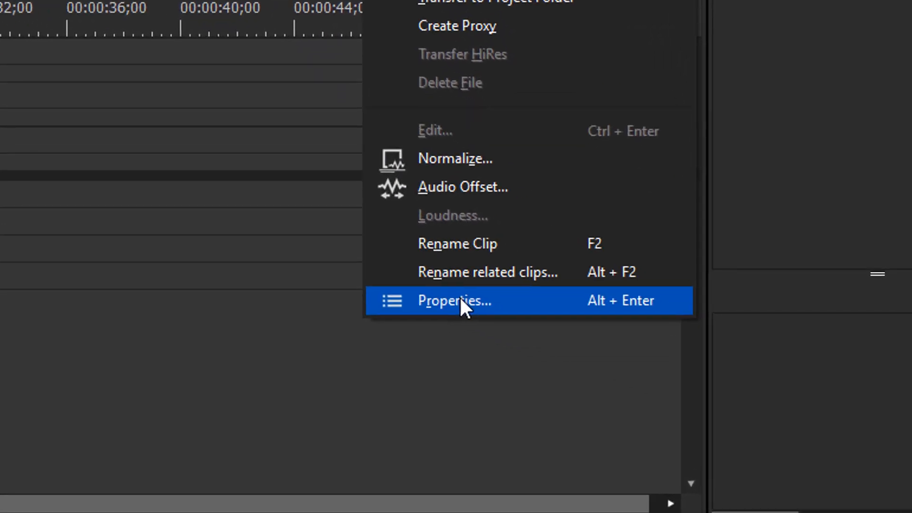
# - View clip 0Q4A3934's properties (4096x2160, Motion JPEG, 29.97) and close the window
pyautogui.click(459, 300)
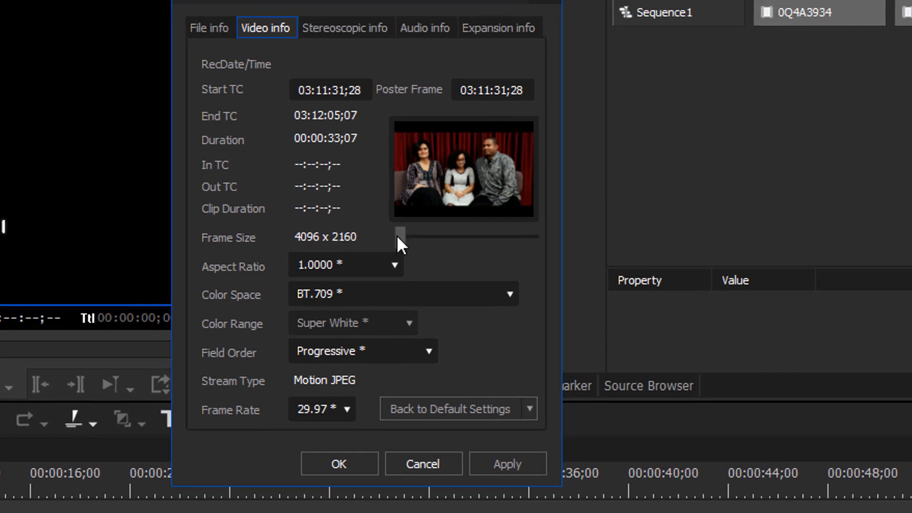
pyautogui.moveTo(329, 305)
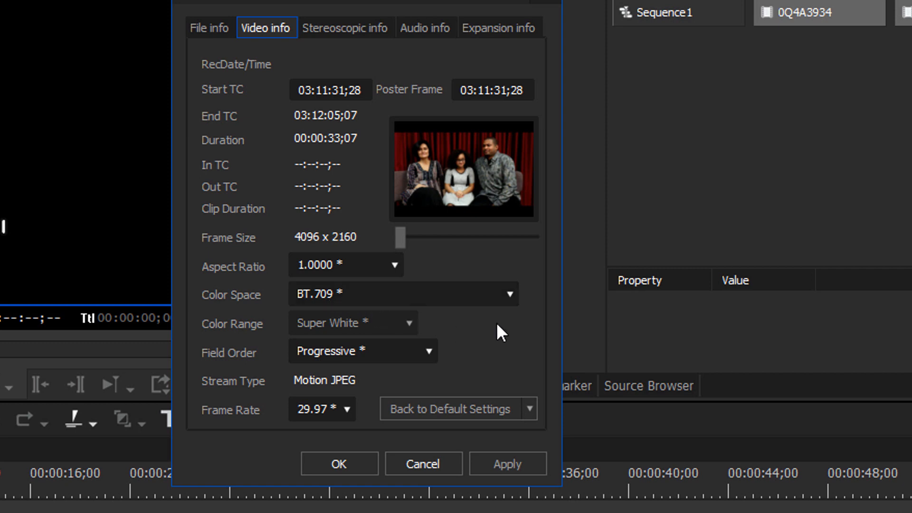
pyautogui.moveTo(436, 366)
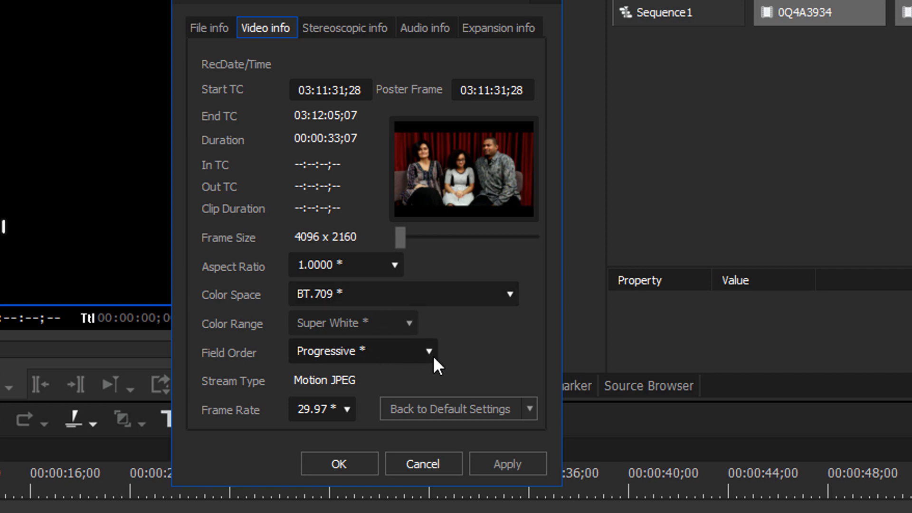
pyautogui.moveTo(263, 432)
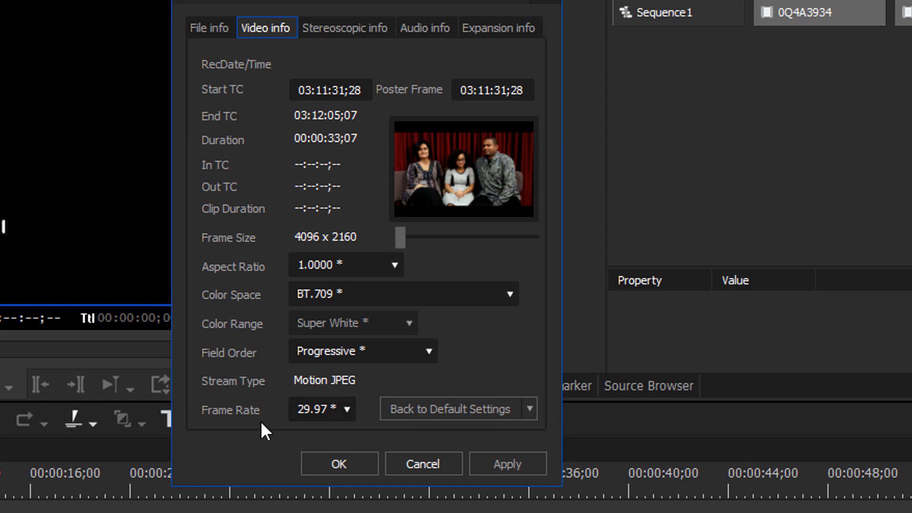
pyautogui.moveTo(268, 420)
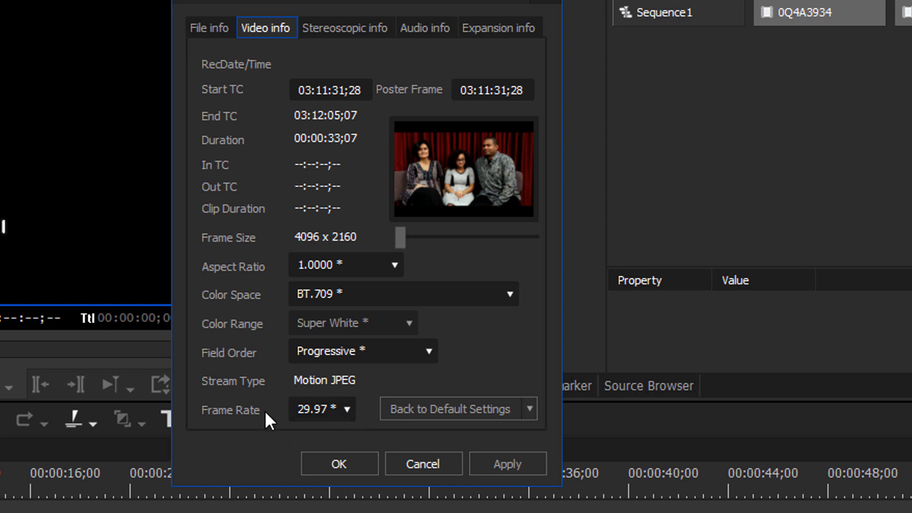
pyautogui.moveTo(354, 416)
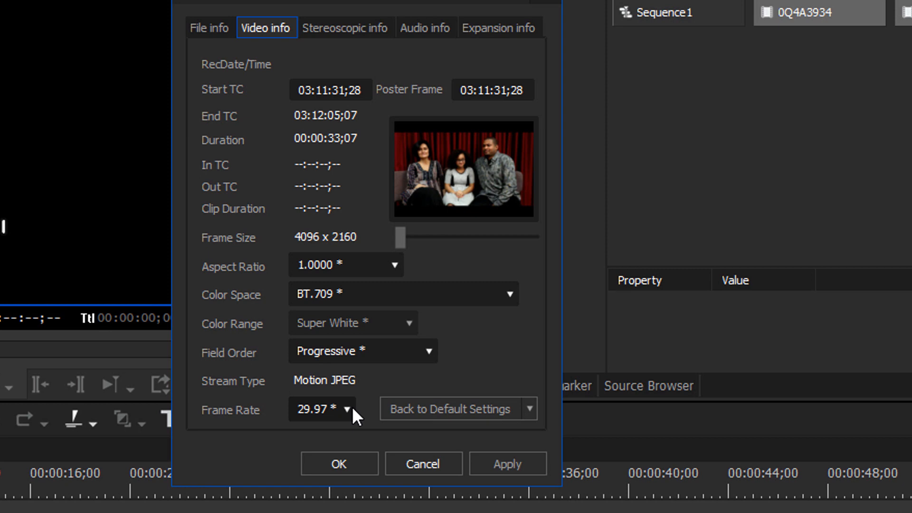
pyautogui.moveTo(379, 432)
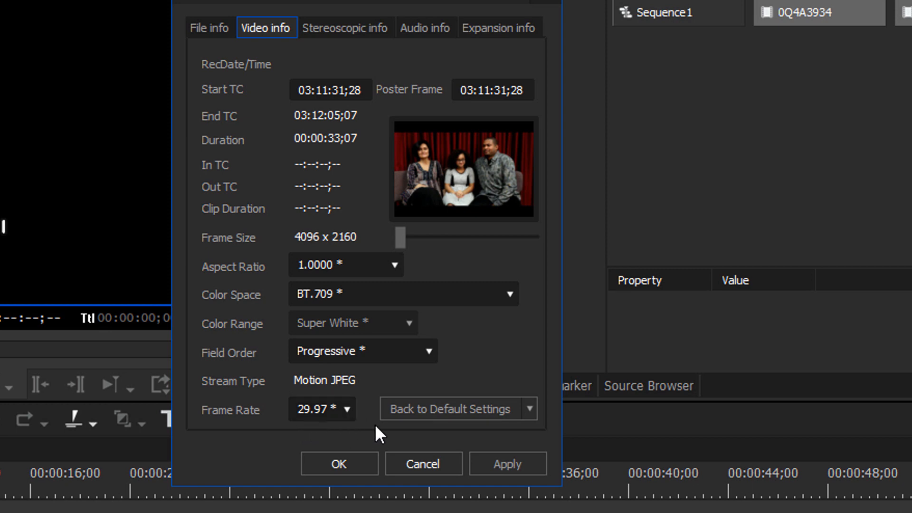
pyautogui.moveTo(348, 434)
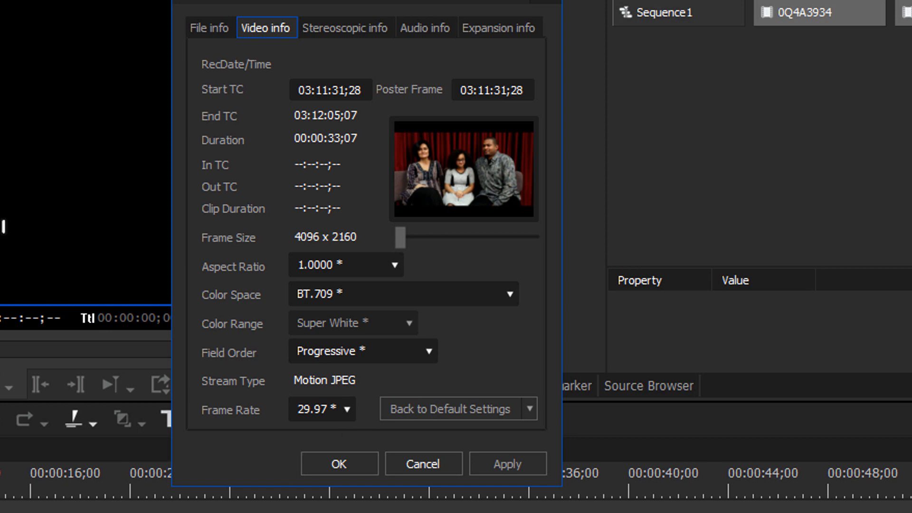
pyautogui.moveTo(541, 218)
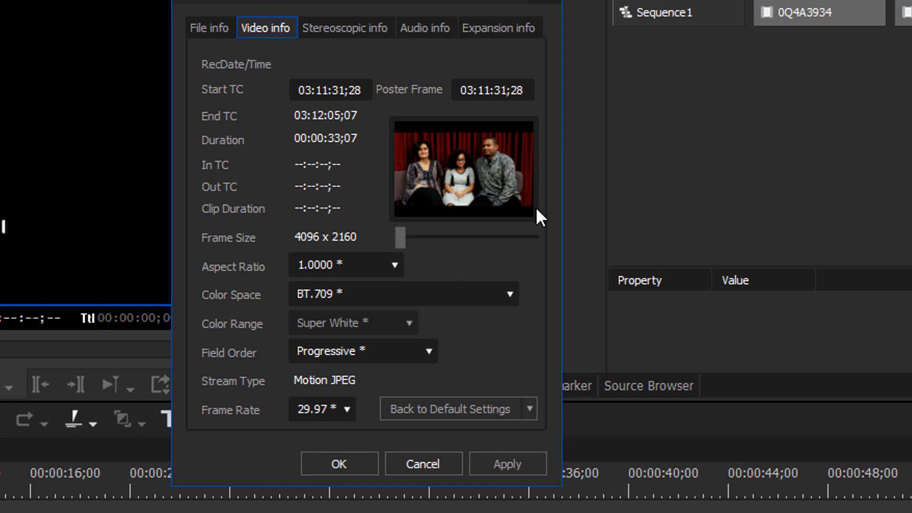
pyautogui.moveTo(330, 450)
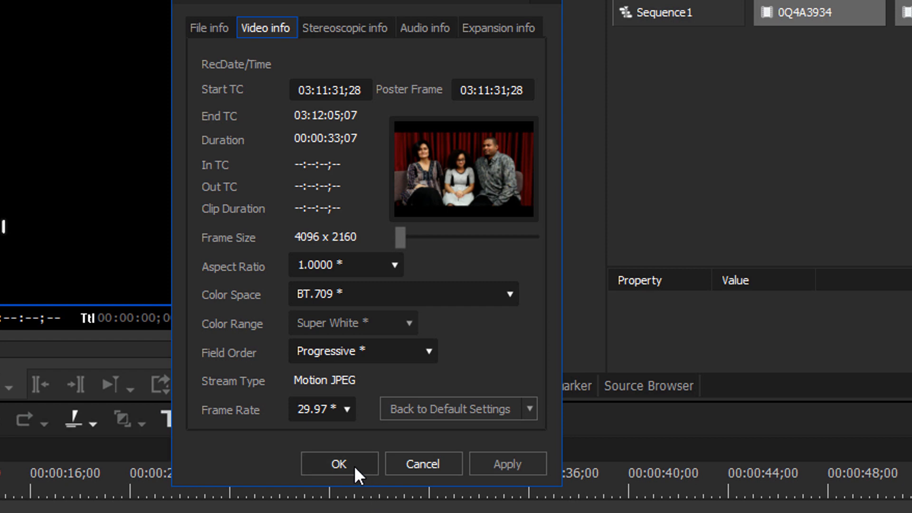
pyautogui.moveTo(414, 497)
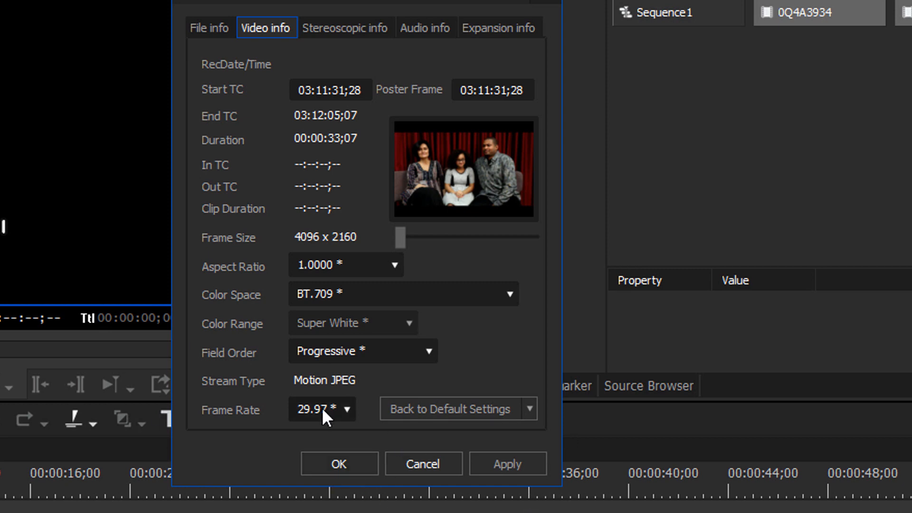
pyautogui.moveTo(319, 425)
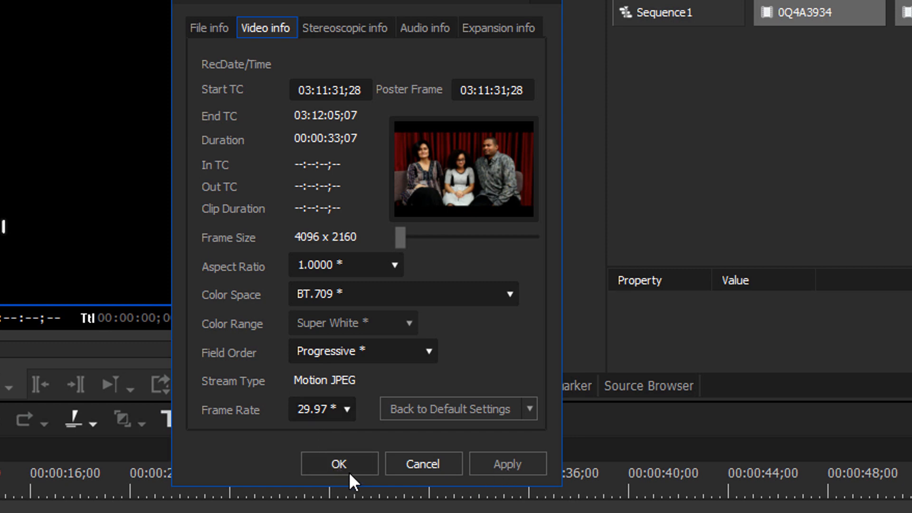
pyautogui.click(339, 464)
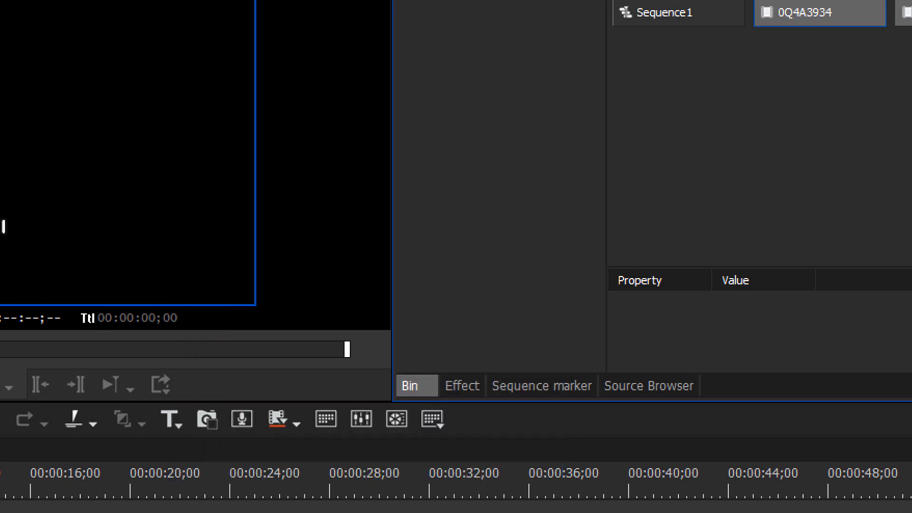